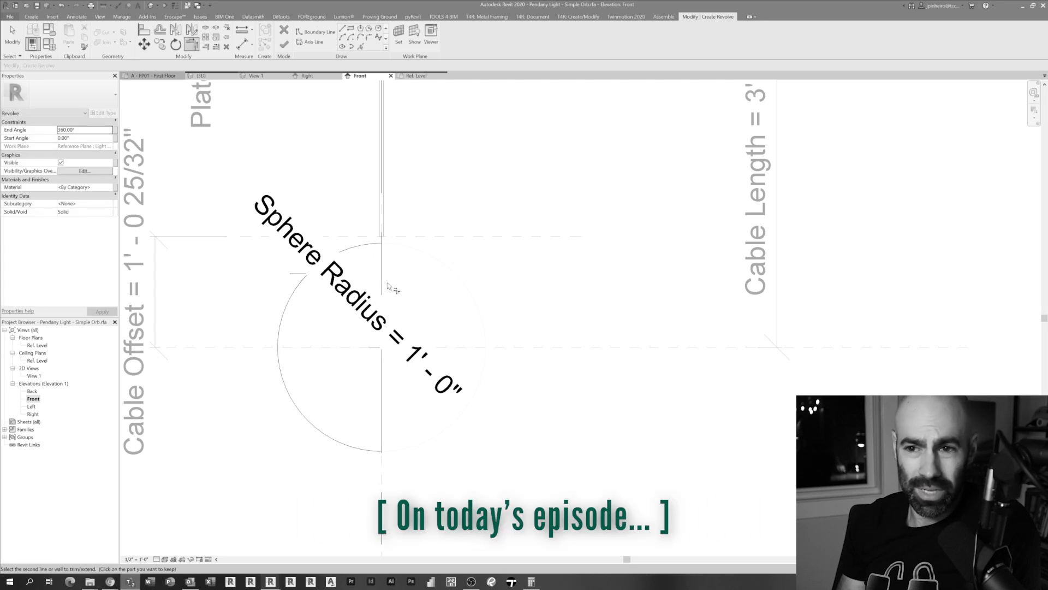
- Browse revitfamily.biz to the Overlay Cabinets – Bundle page, then return to the kitchen project
left_click(283, 44)
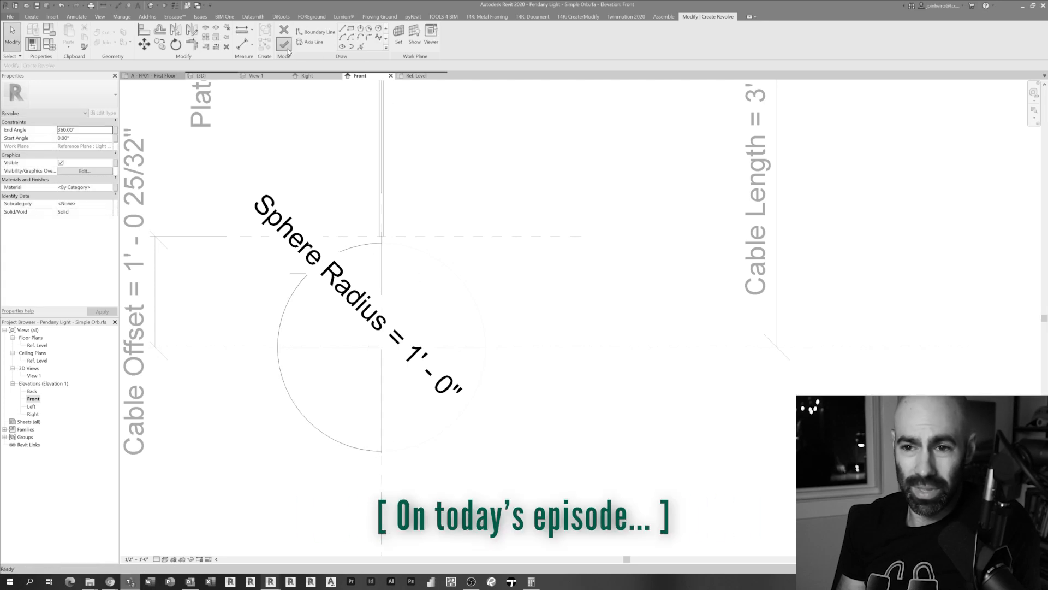
left_click(284, 43)
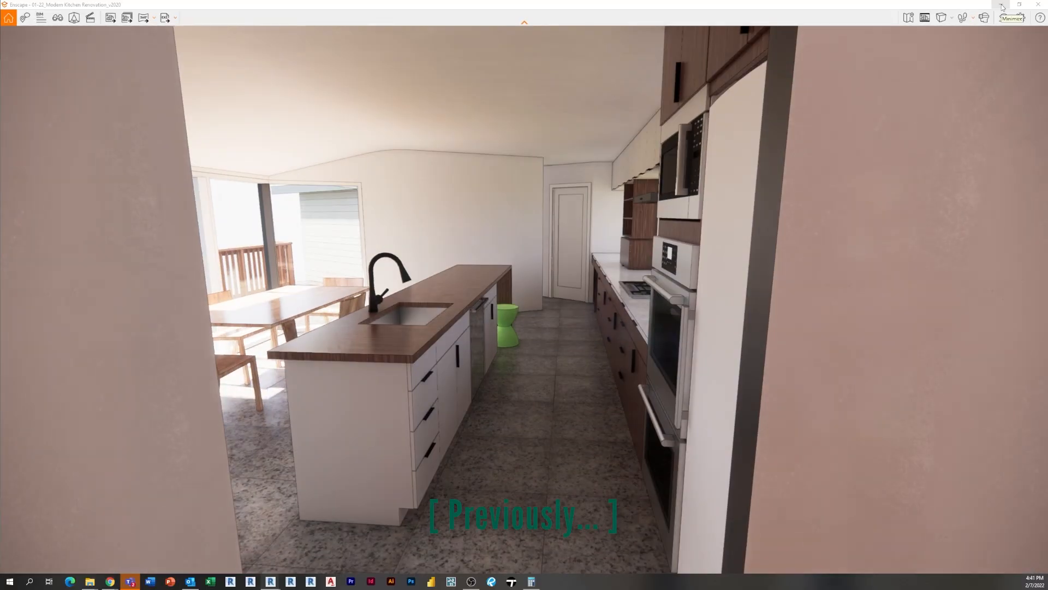
left_click(1011, 5)
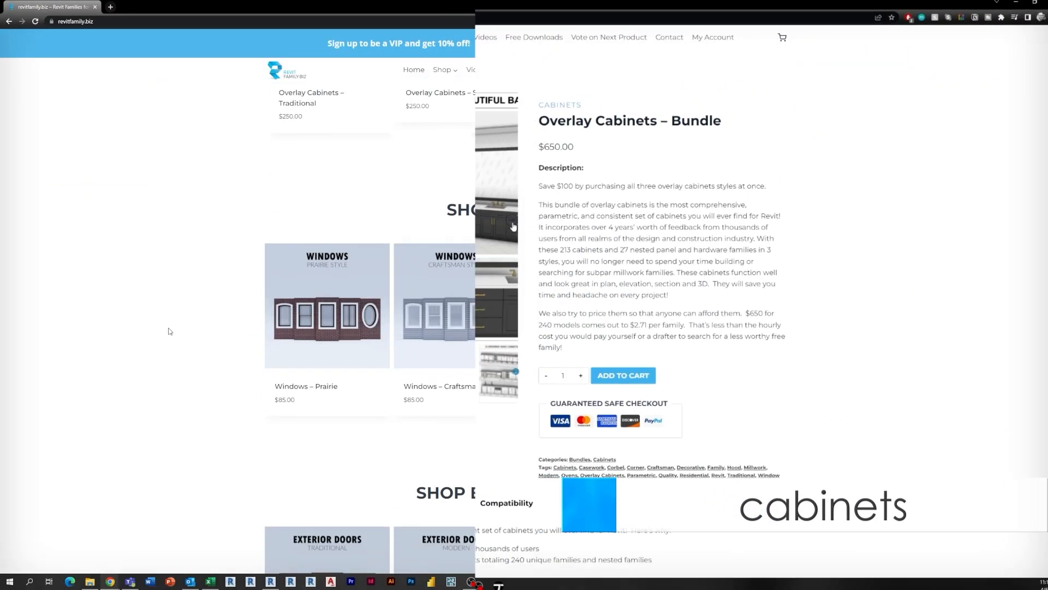
scroll("down", 3)
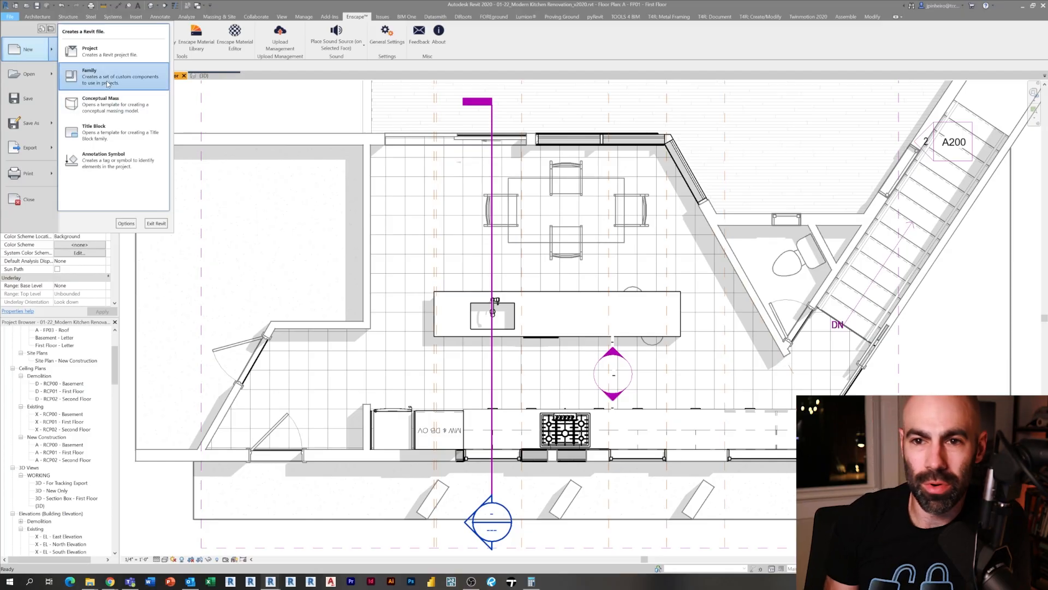
- Start a new family from Lighting Fixture.rft and show its Front elevation view
left_click(89, 76)
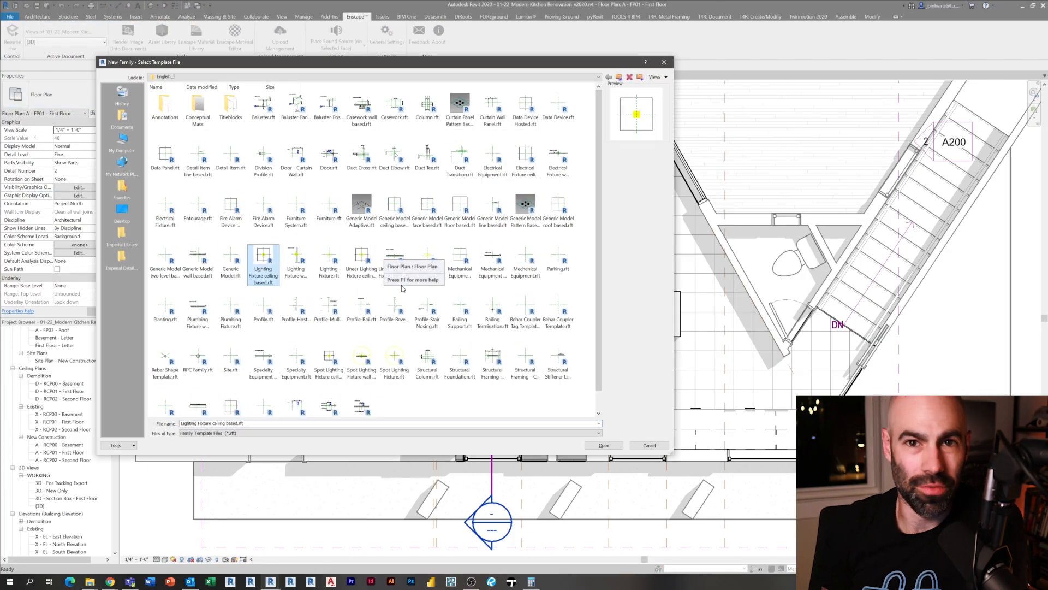
left_click(296, 261)
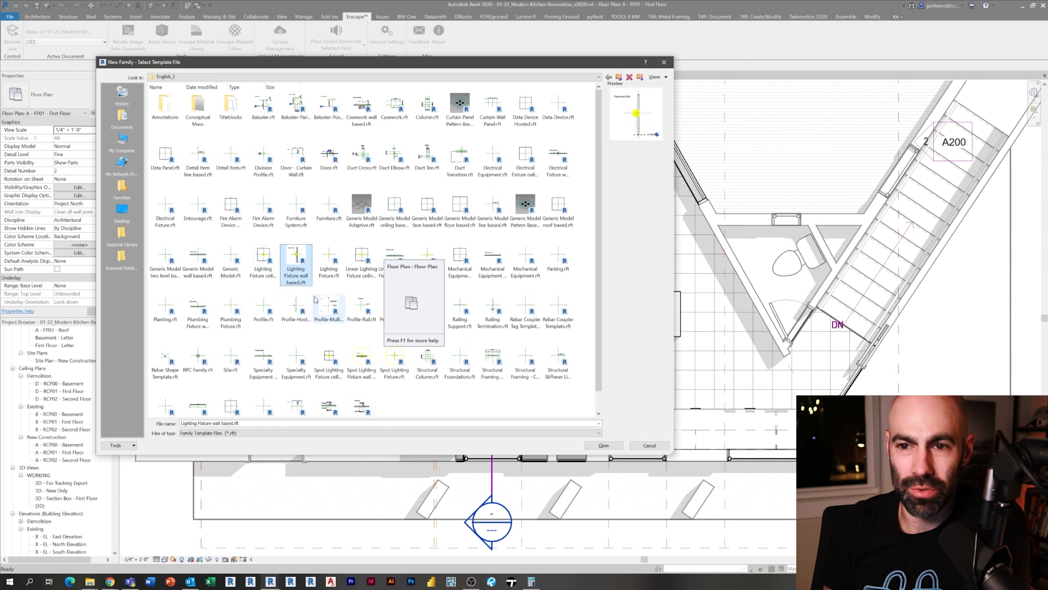
left_click(328, 261)
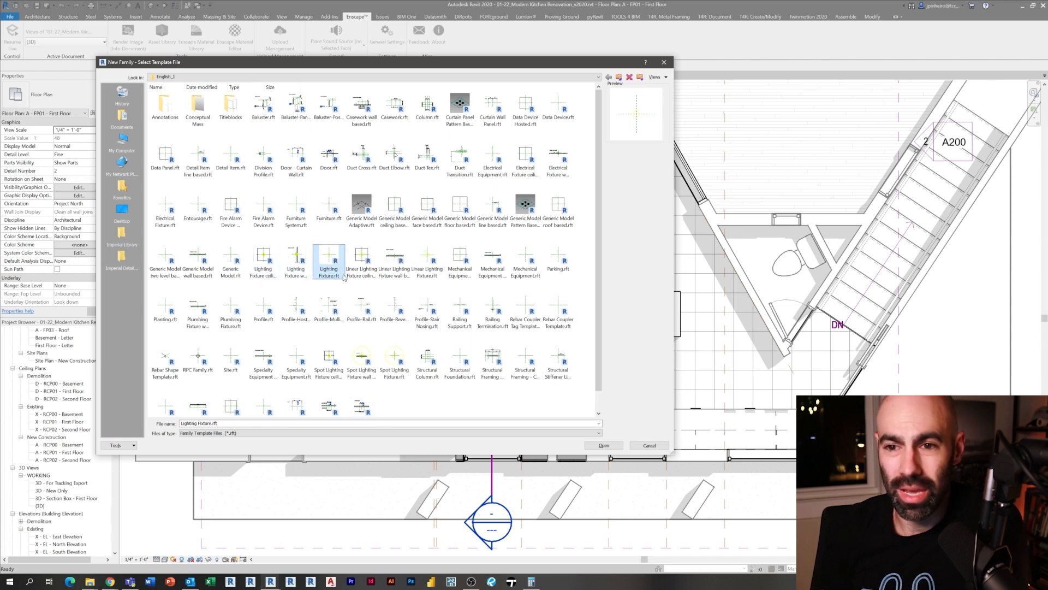
mouse_move(600, 411)
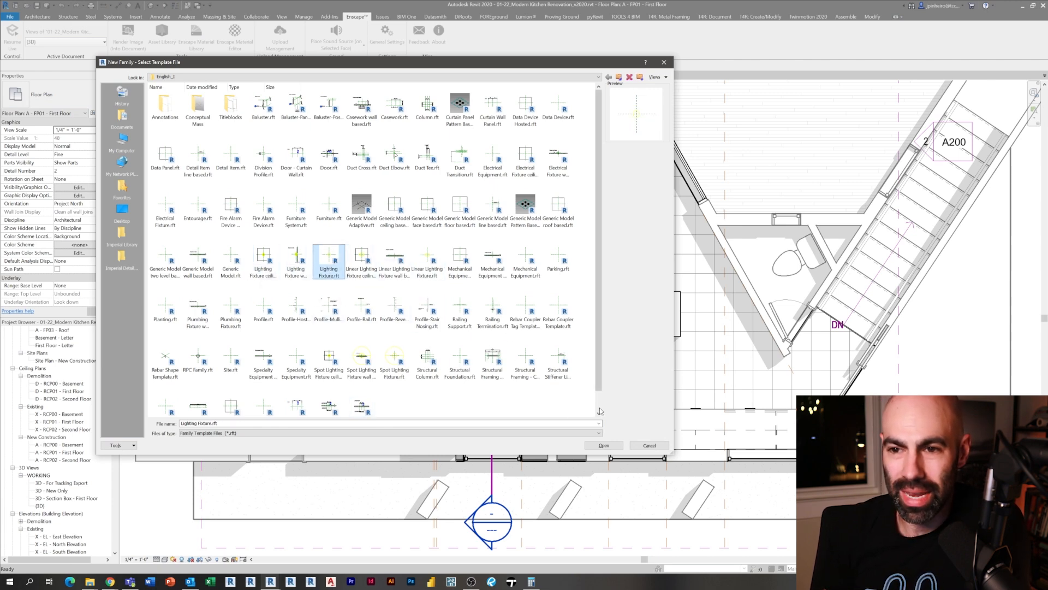
left_click(602, 445)
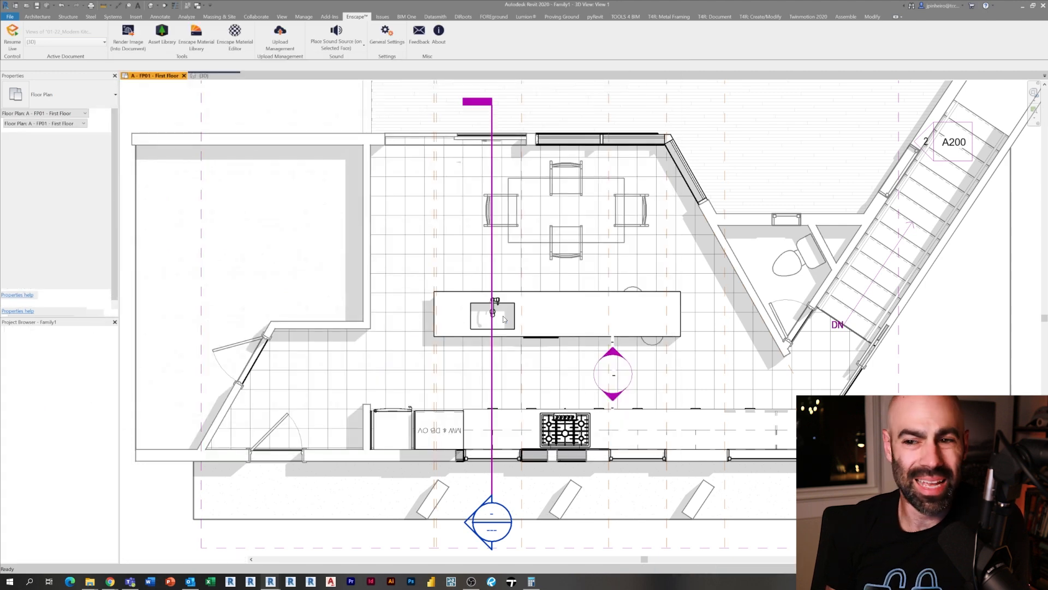
double_click(32, 398)
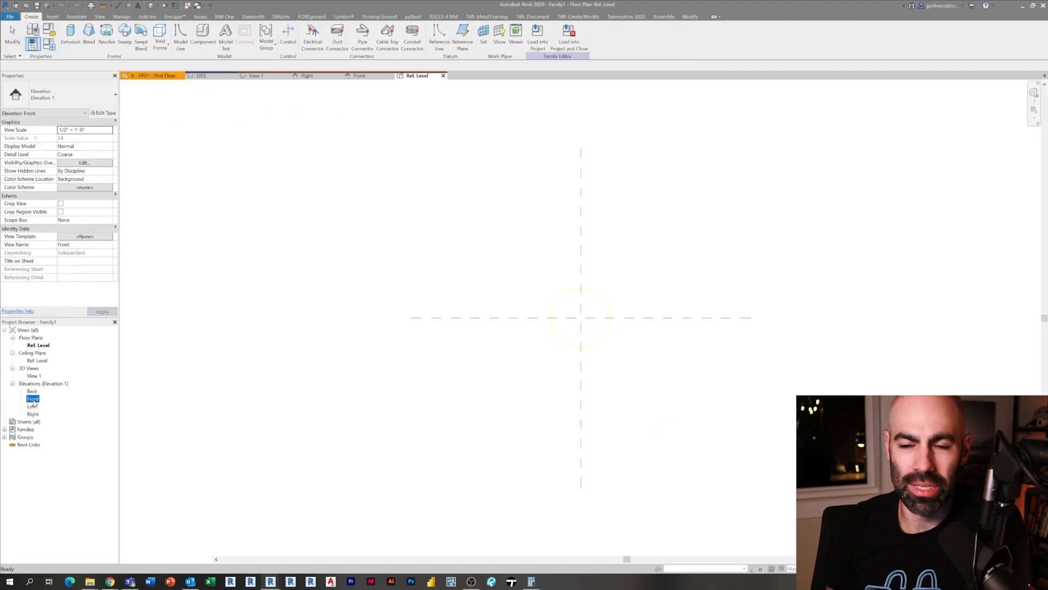
double_click(32, 398)
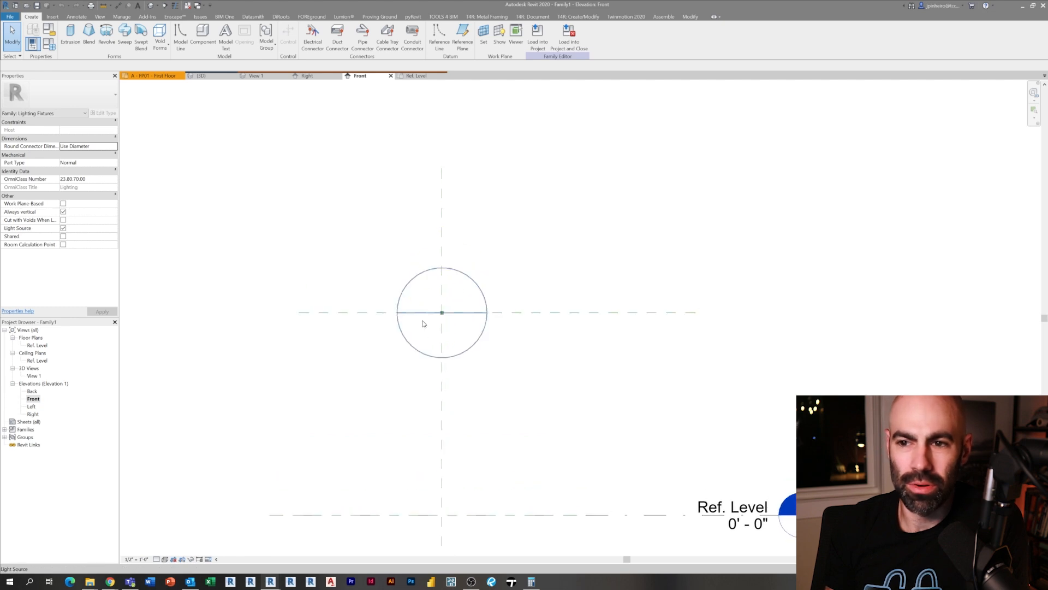
left_click(441, 312)
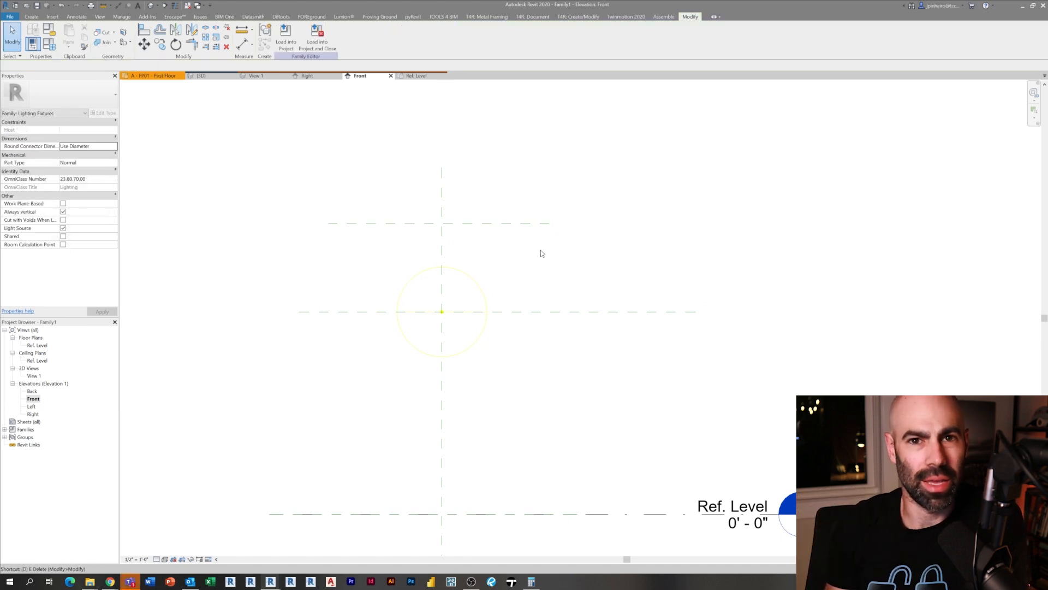
- Label the 3'-6" dimension with a new Cable Length parameter
left_click(284, 33)
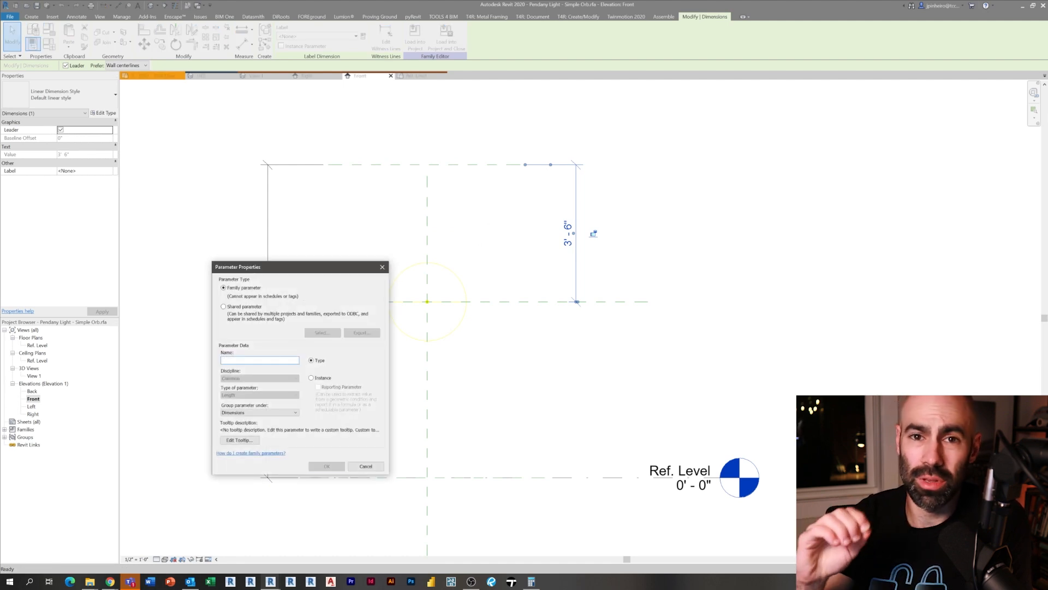
type("Cable Length")
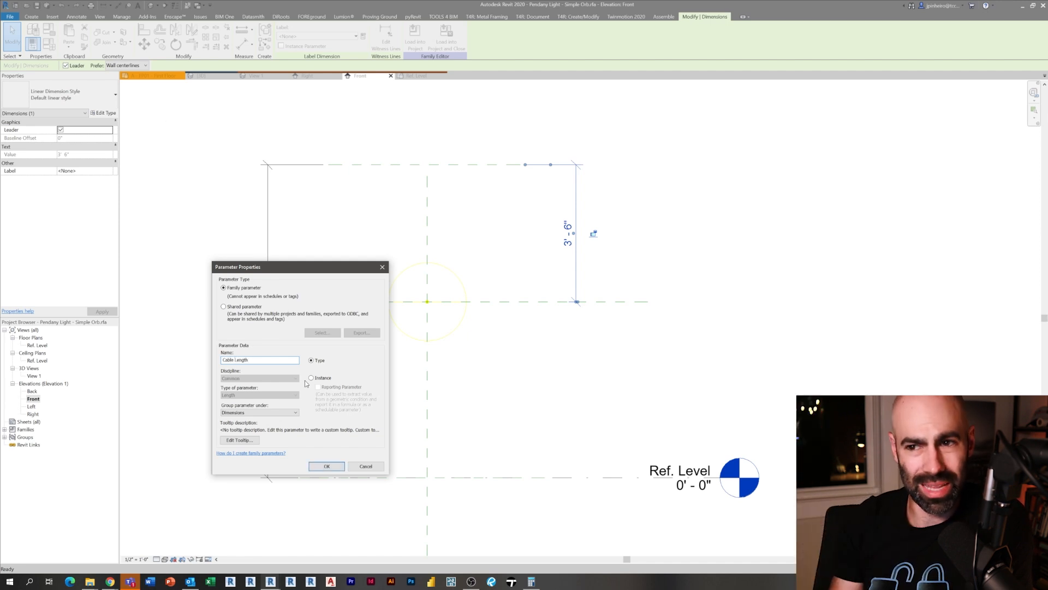
left_click(327, 466)
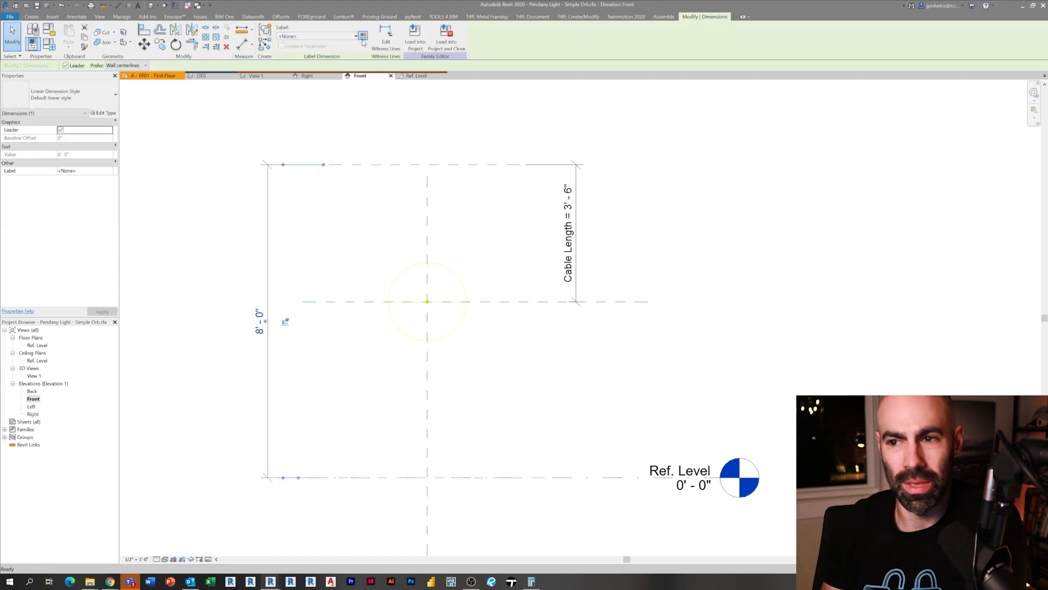
- Make the 8'-0" dimension an Overall Height instance parameter
left_click(362, 36)
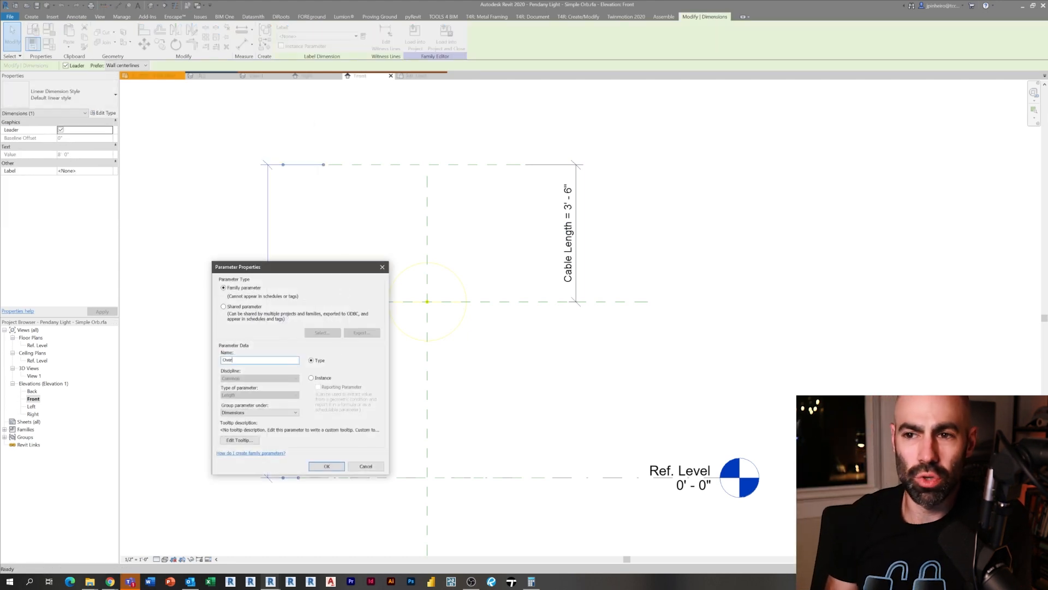
type("Overall Height")
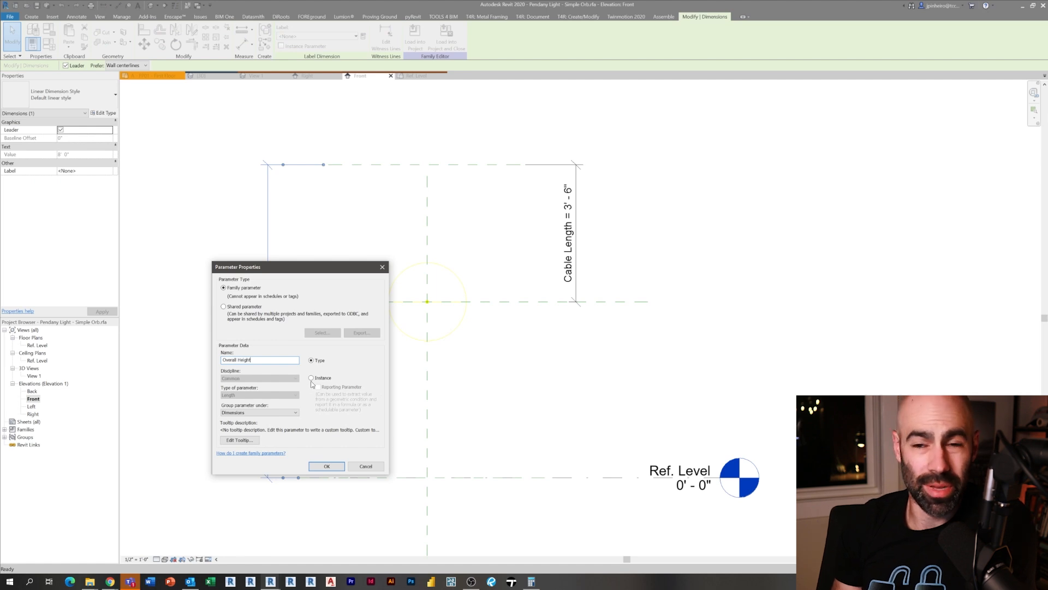
left_click(327, 465)
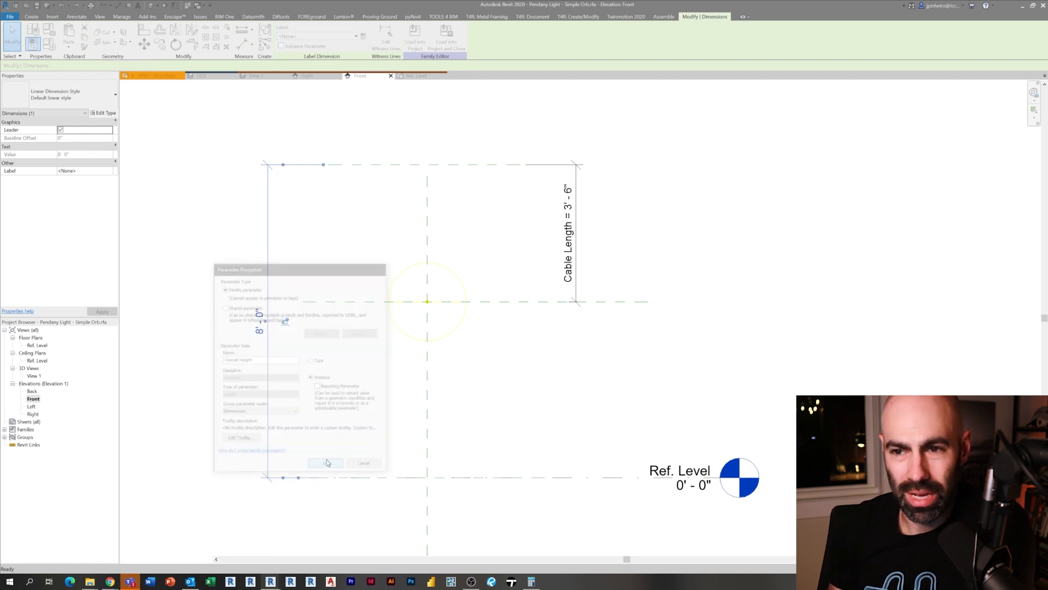
left_click(325, 463)
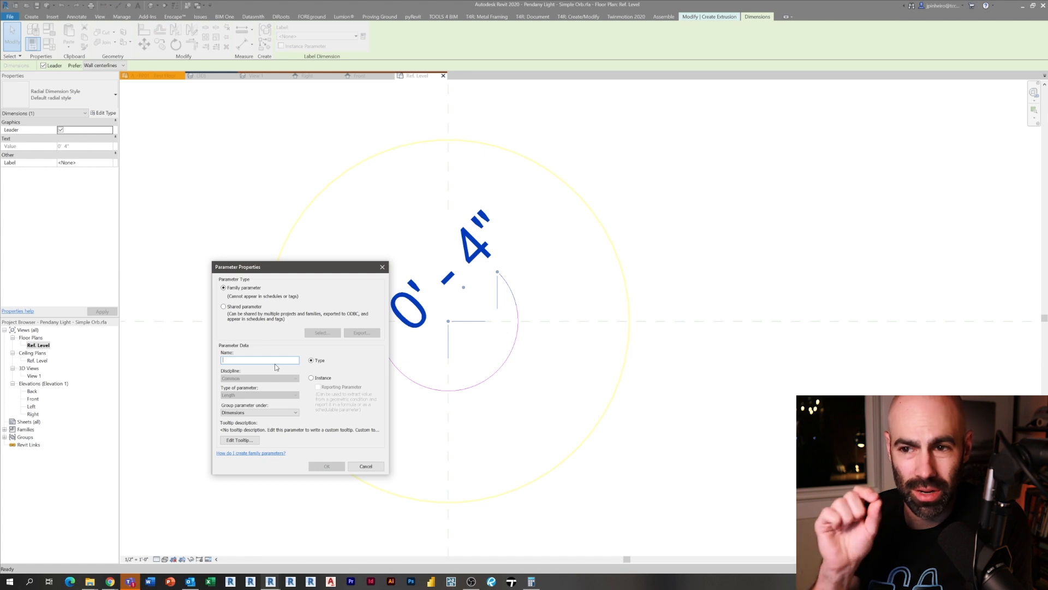
- Name the 4" radial dimension's parameter Plate Radius and reopen the Front elevation
type("Plate Radius")
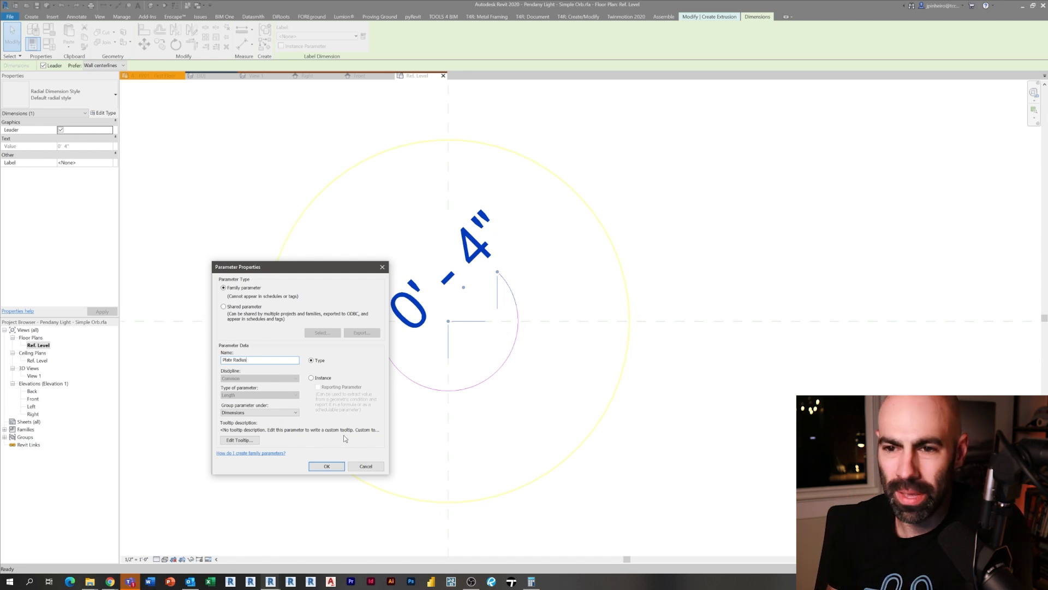
left_click(326, 466)
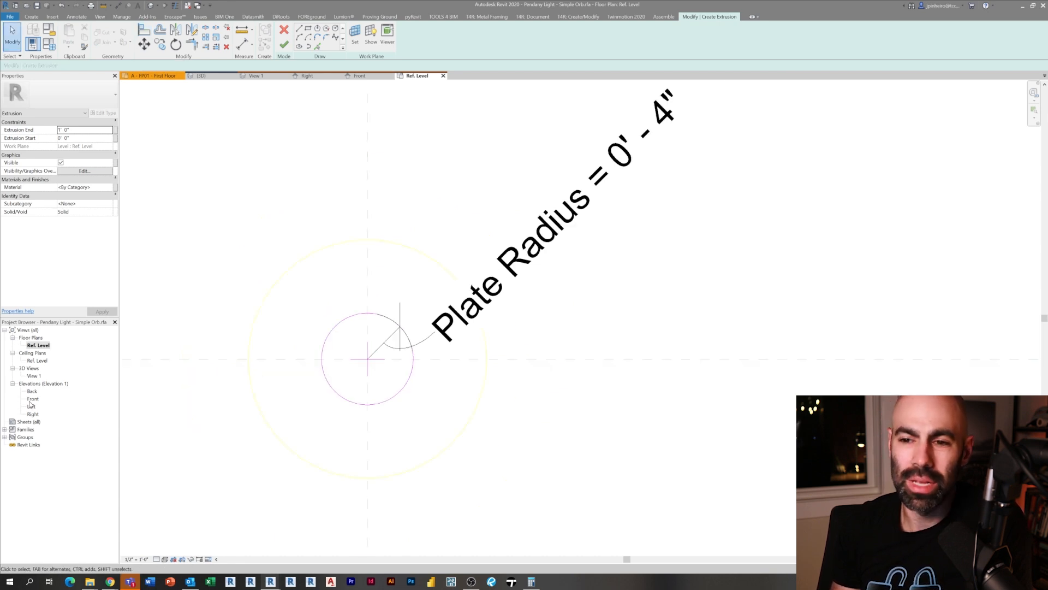
double_click(32, 399)
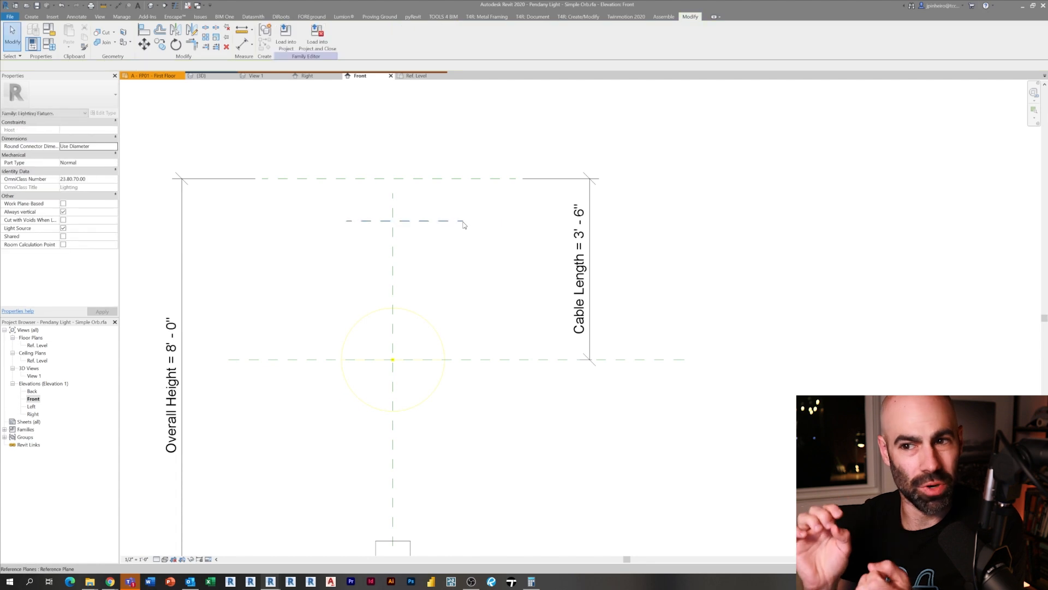
- Dimension the half-inch gap between the top planes and create a parameter for it
left_click(284, 33)
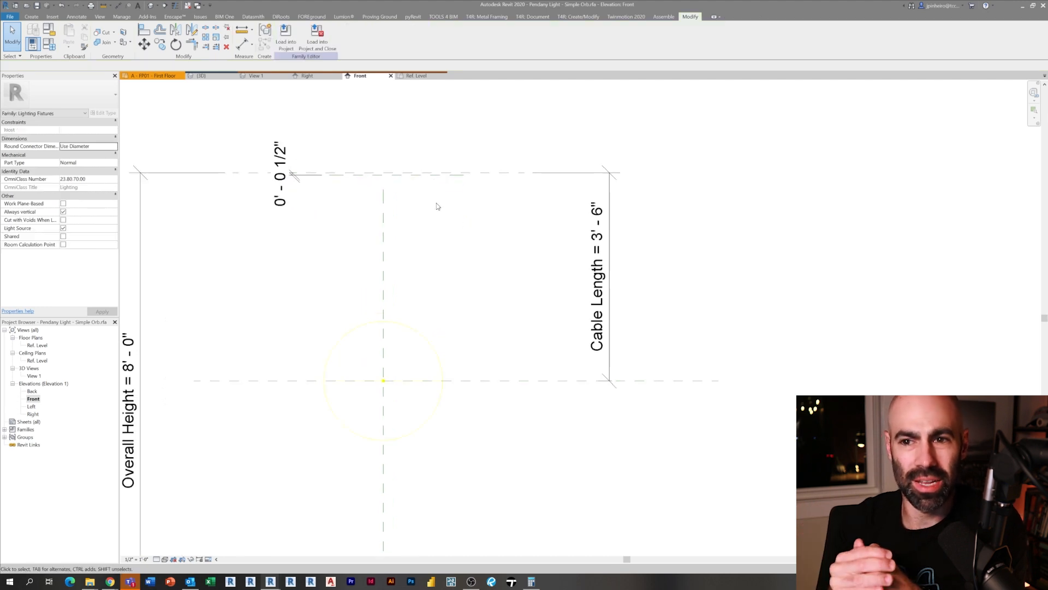
left_click(294, 175)
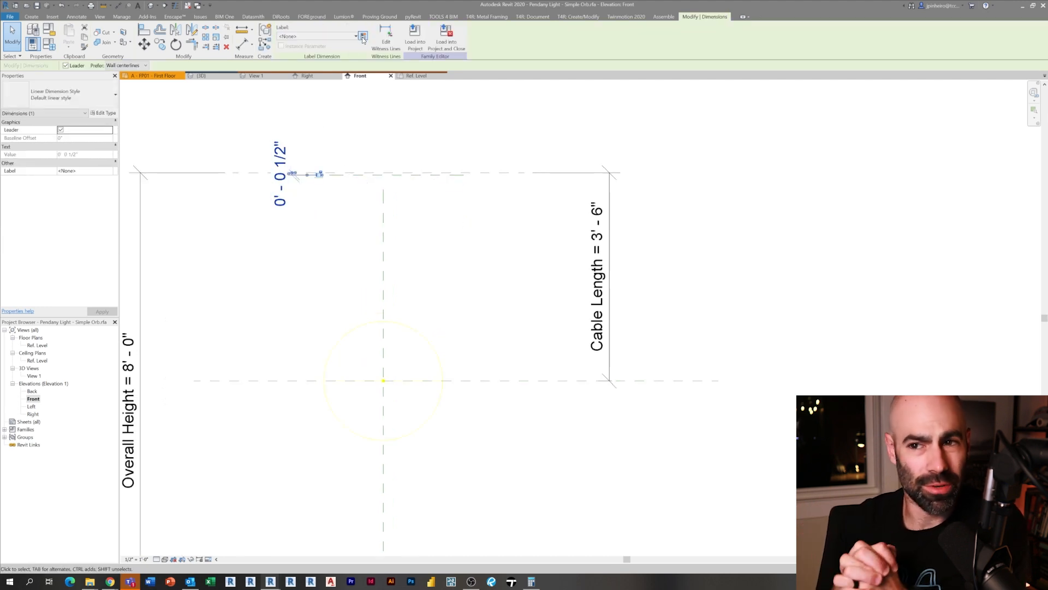
left_click(363, 36)
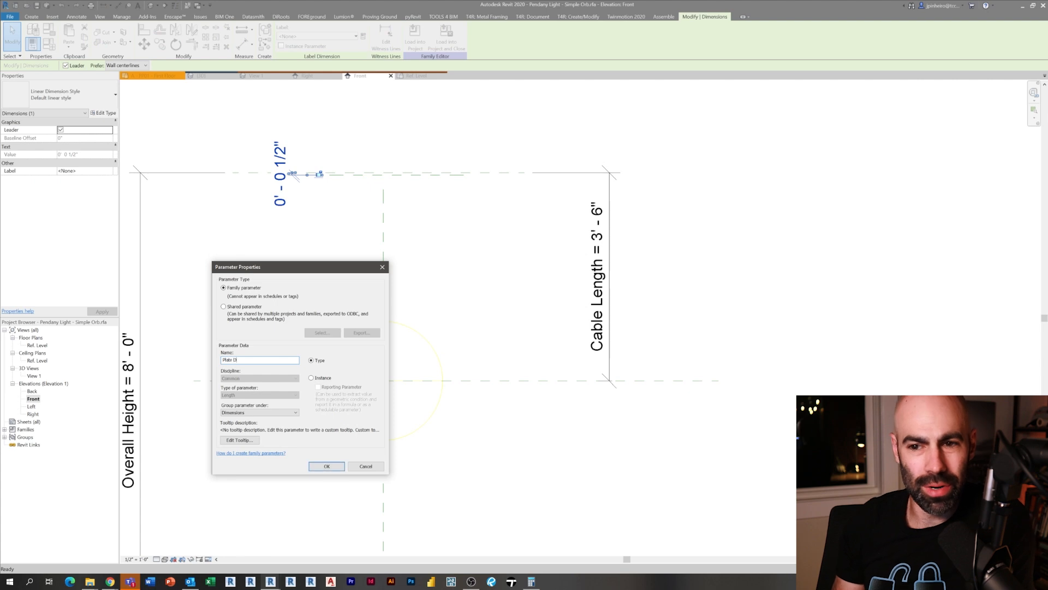
left_click(327, 466)
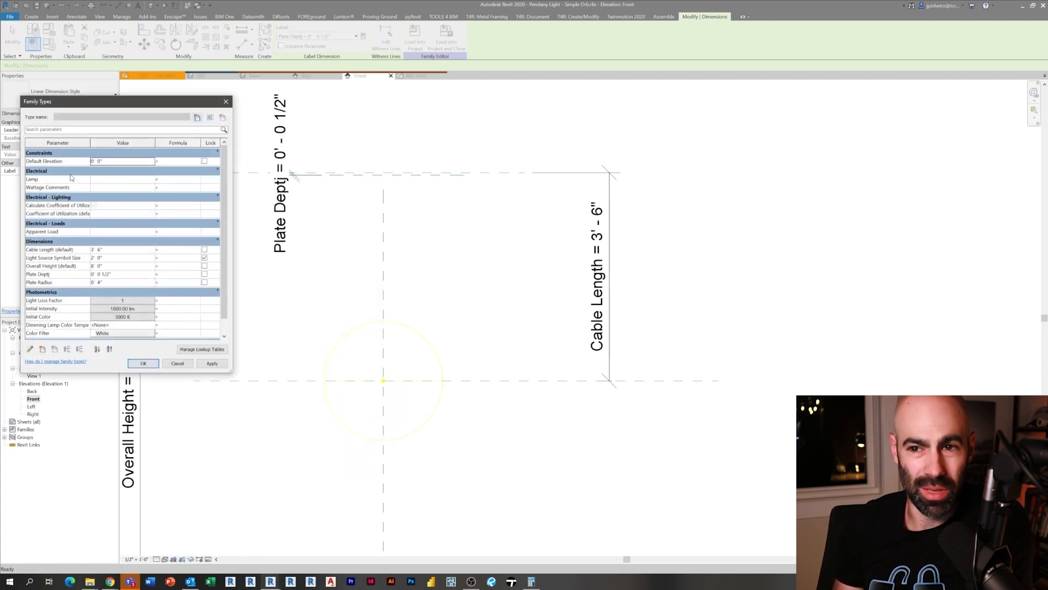
mouse_move(88, 289)
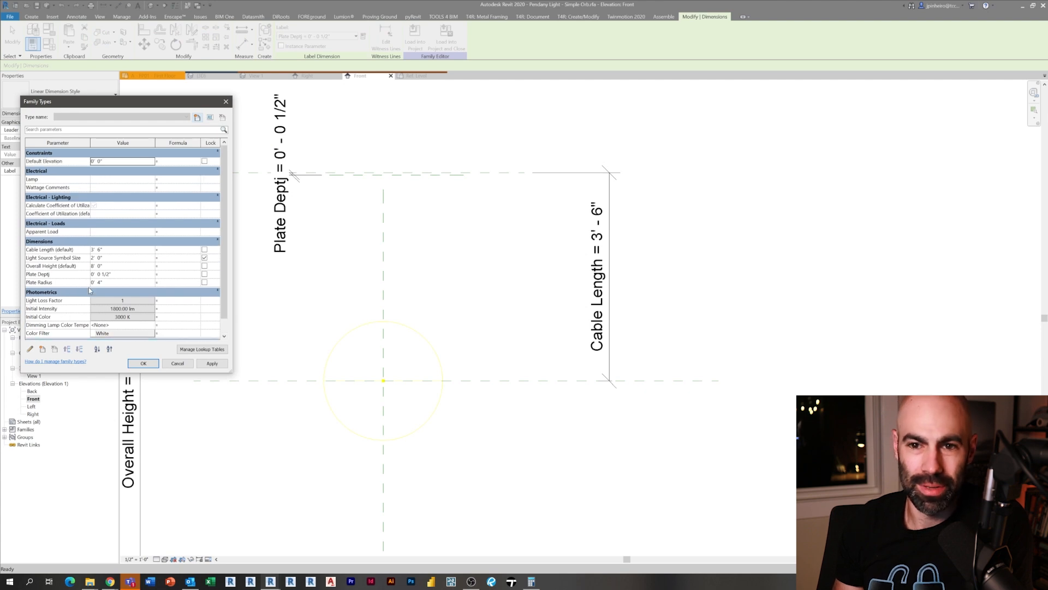
- Rename the Plate Deptj parameter to Plate Depth in Family Types
left_click(47, 274)
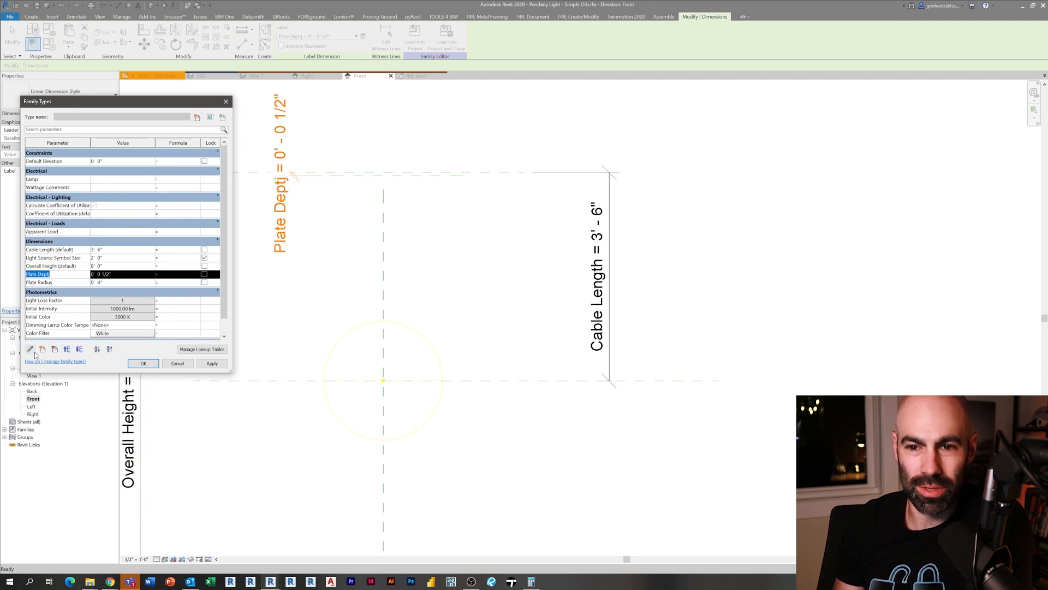
left_click(30, 349)
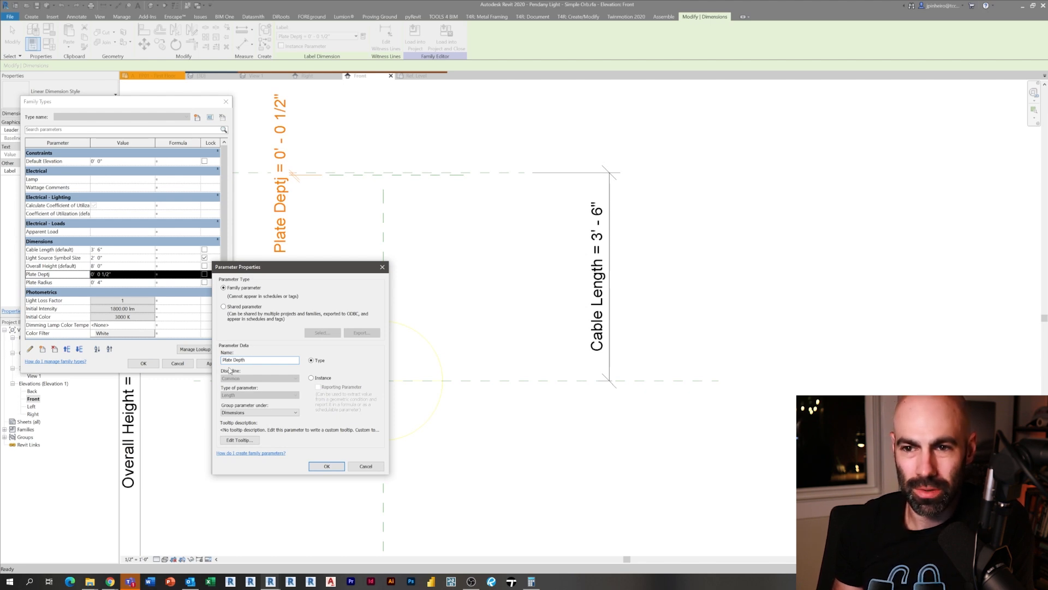
left_click(326, 466)
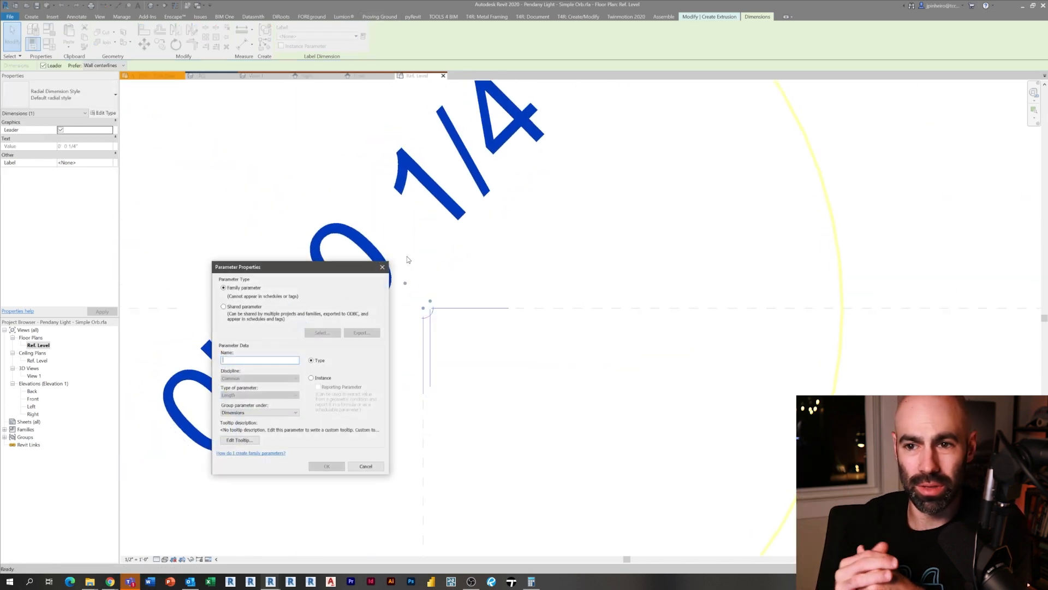
- Label the cable's radial dimension with a new Cable Radius parameter
type("Cable l")
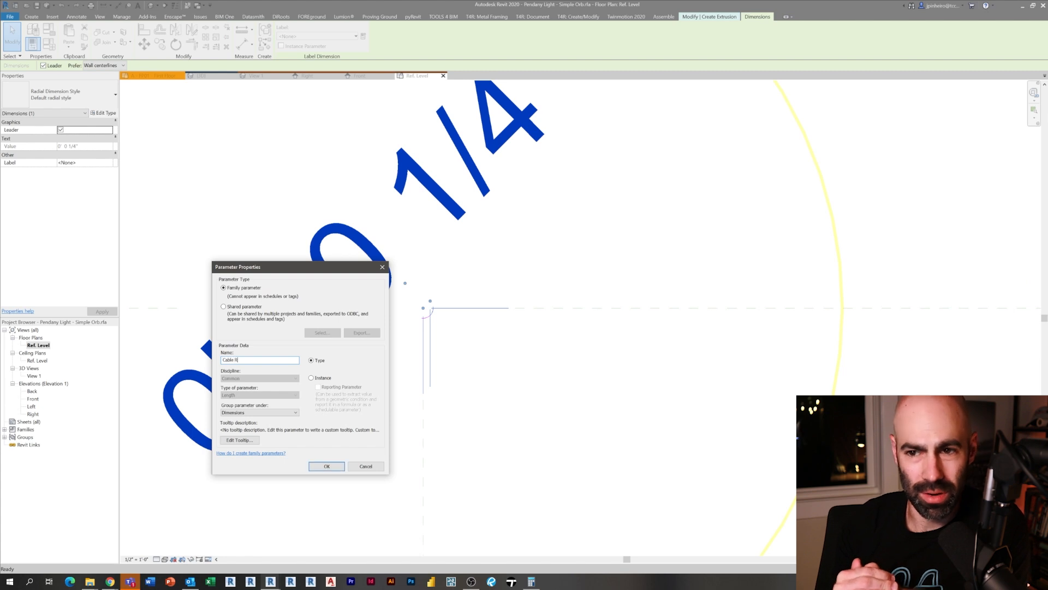
type("adius")
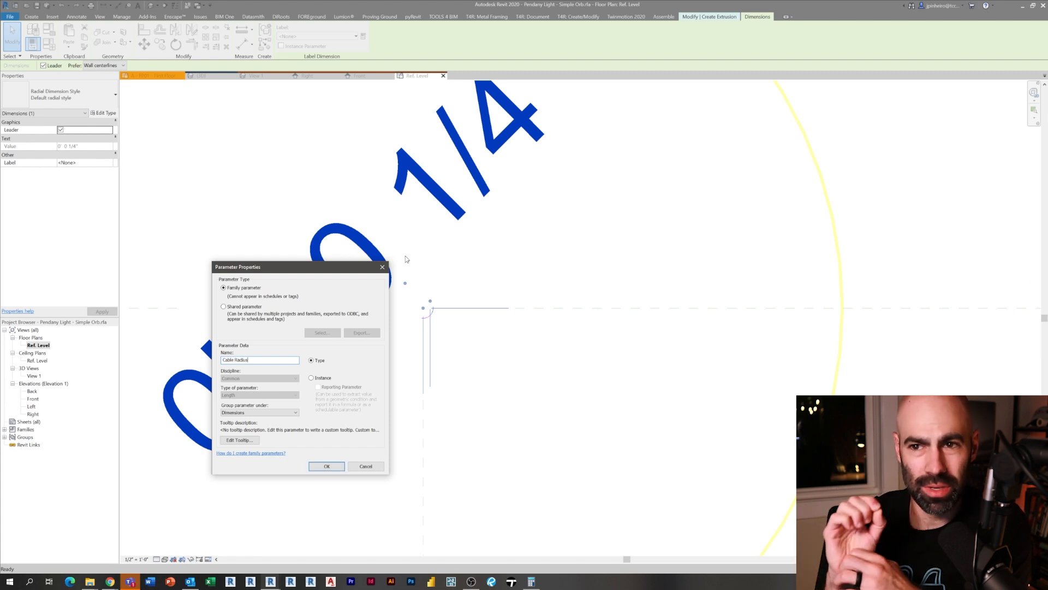
left_click(328, 466)
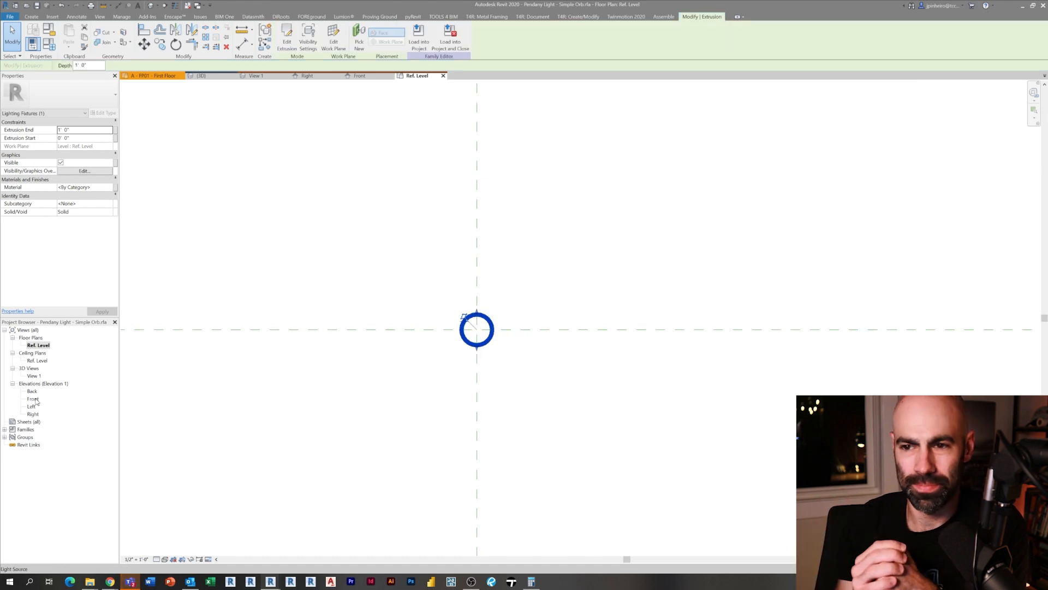
- In Front elevation, dimension the cable end to the centre and label it Cable Offset
double_click(33, 399)
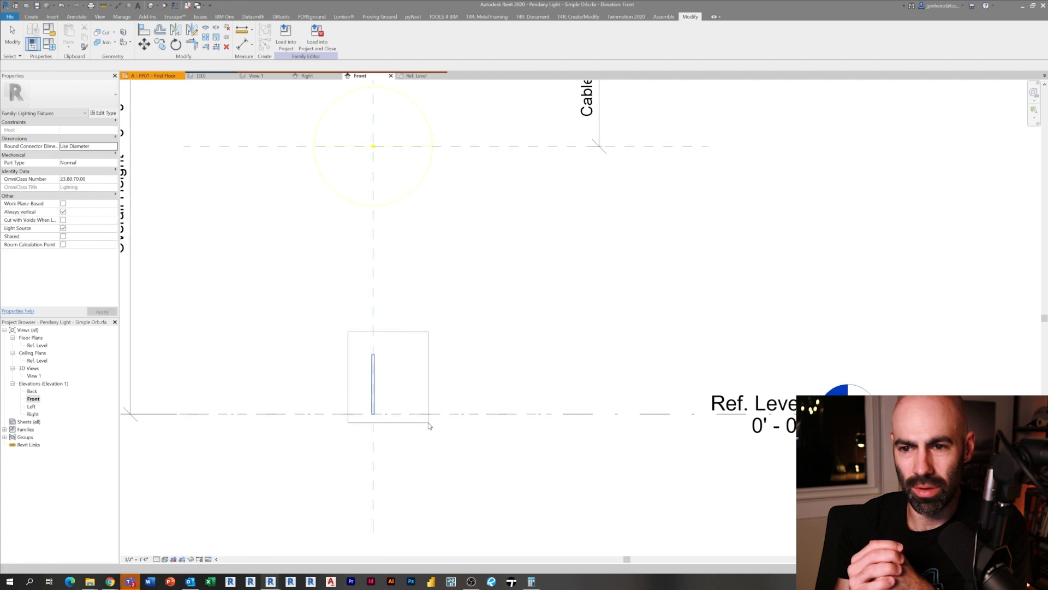
left_click(373, 375)
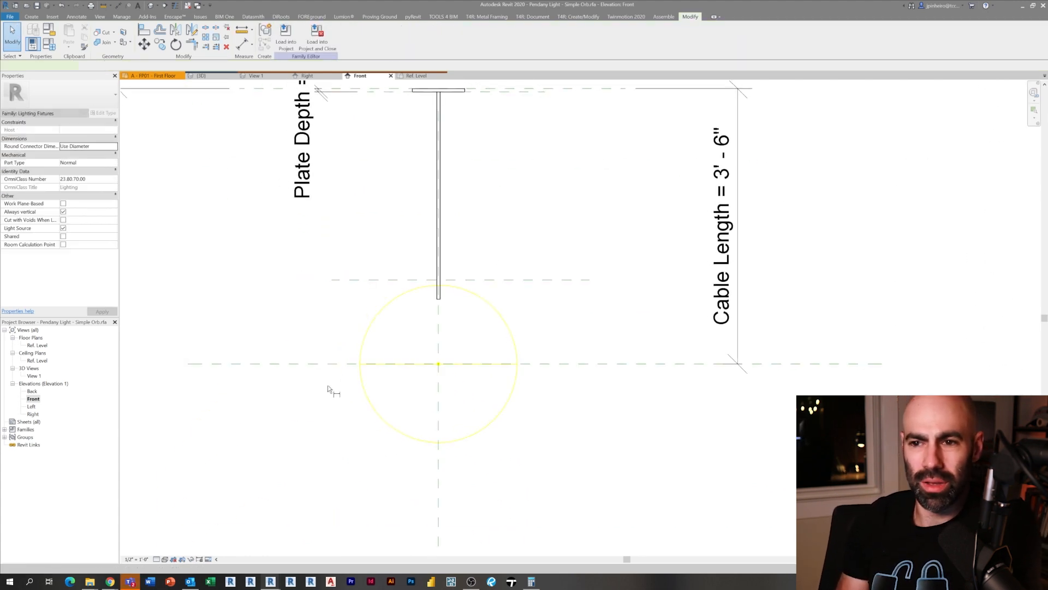
left_click(286, 32)
type("Cable")
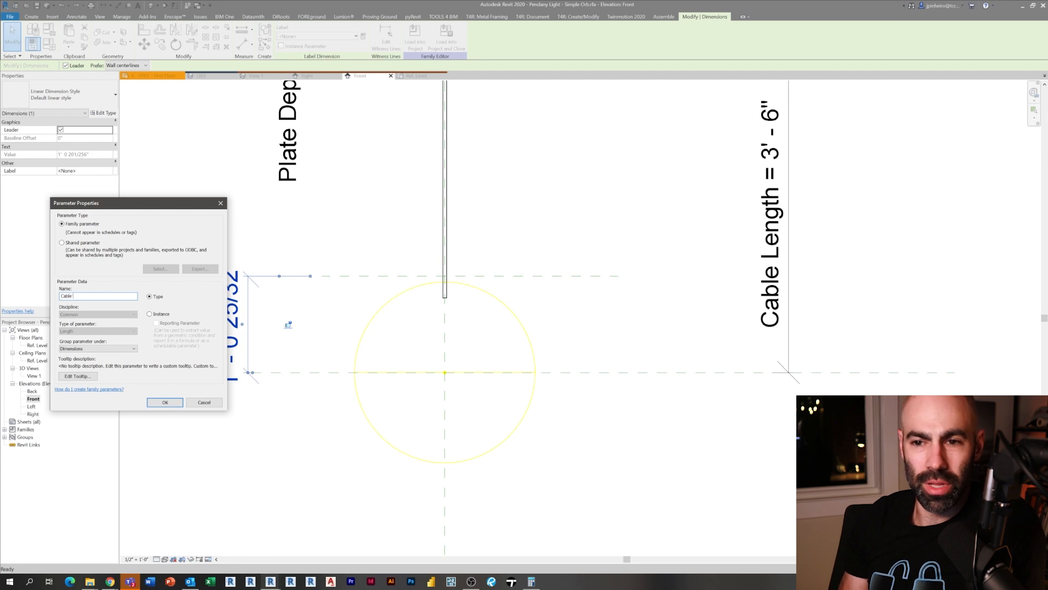
left_click(164, 402)
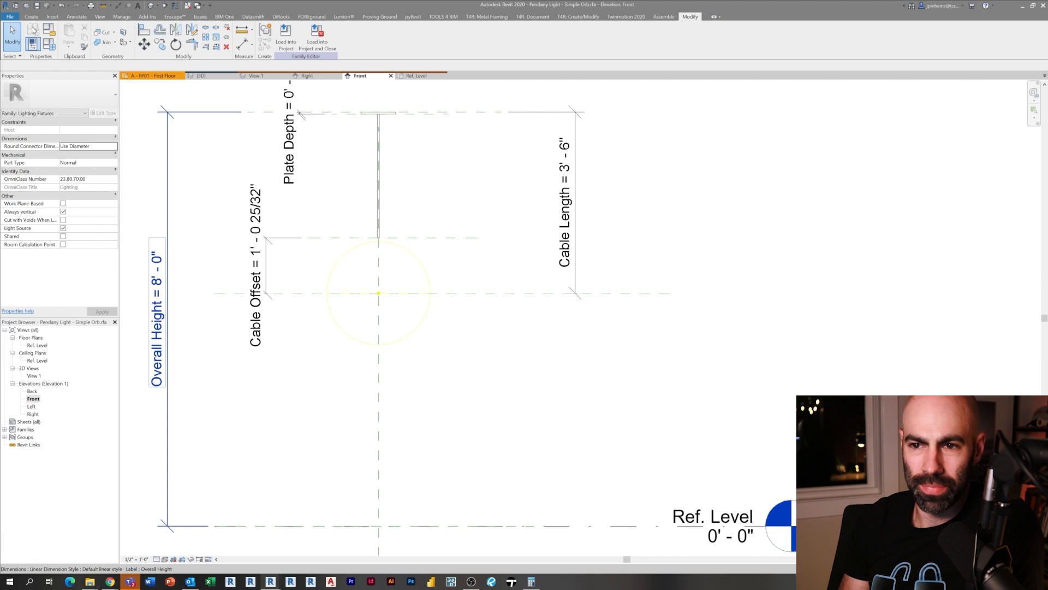
left_click(30, 16)
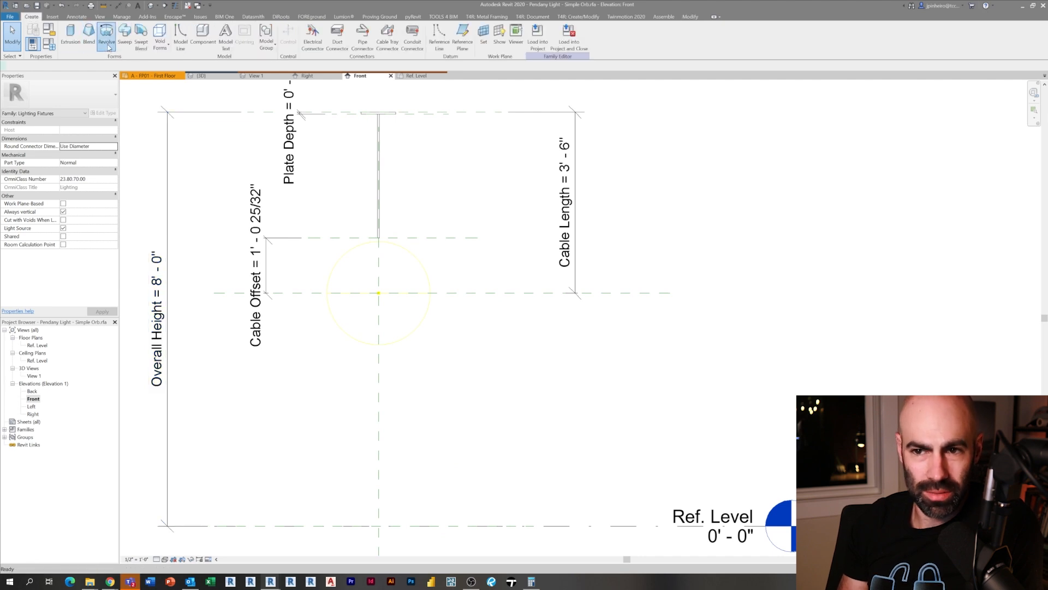
- Revolve a half-circle profile around the vertical centre line, its radius labelled Sphere Radius
left_click(107, 34)
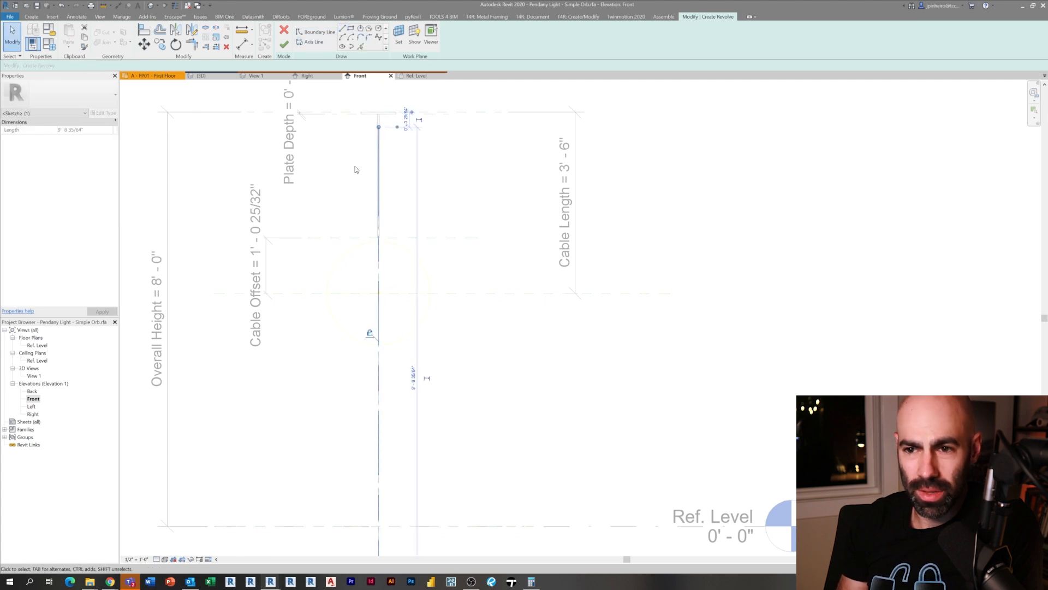
left_click(310, 42)
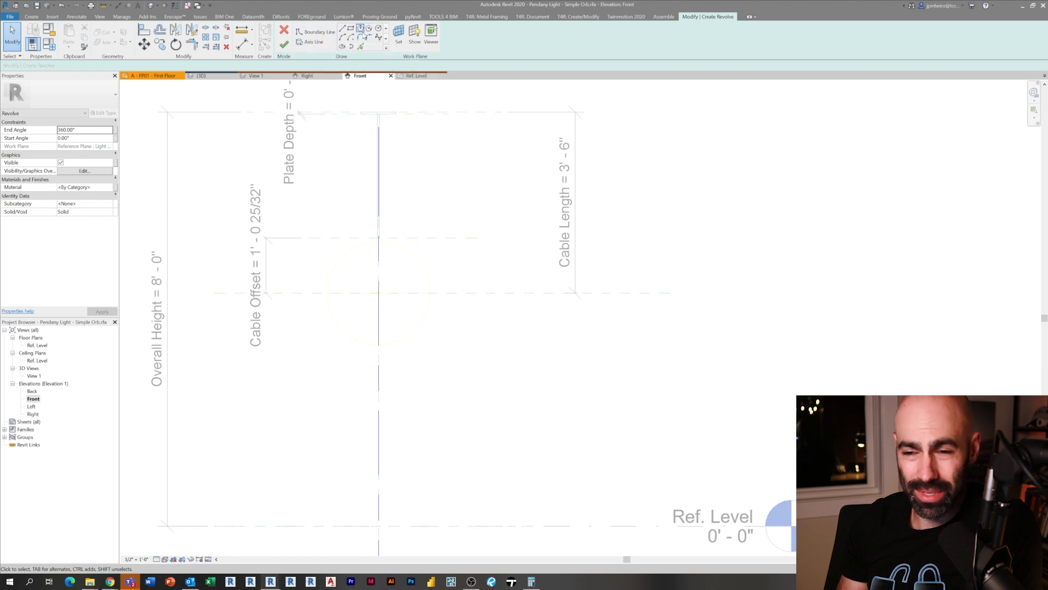
left_click(343, 30)
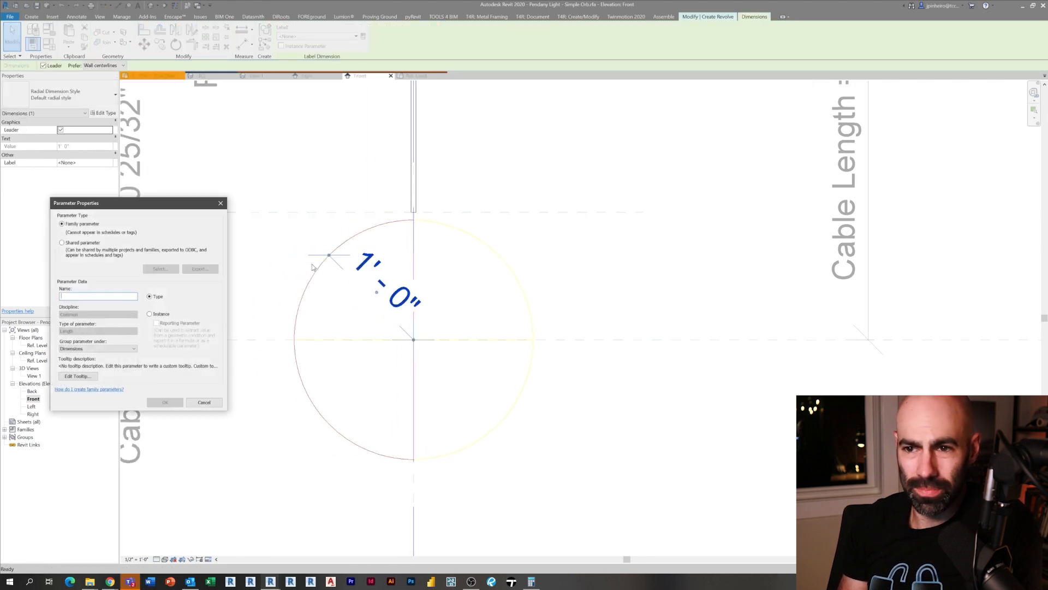
type("Sphere Radius")
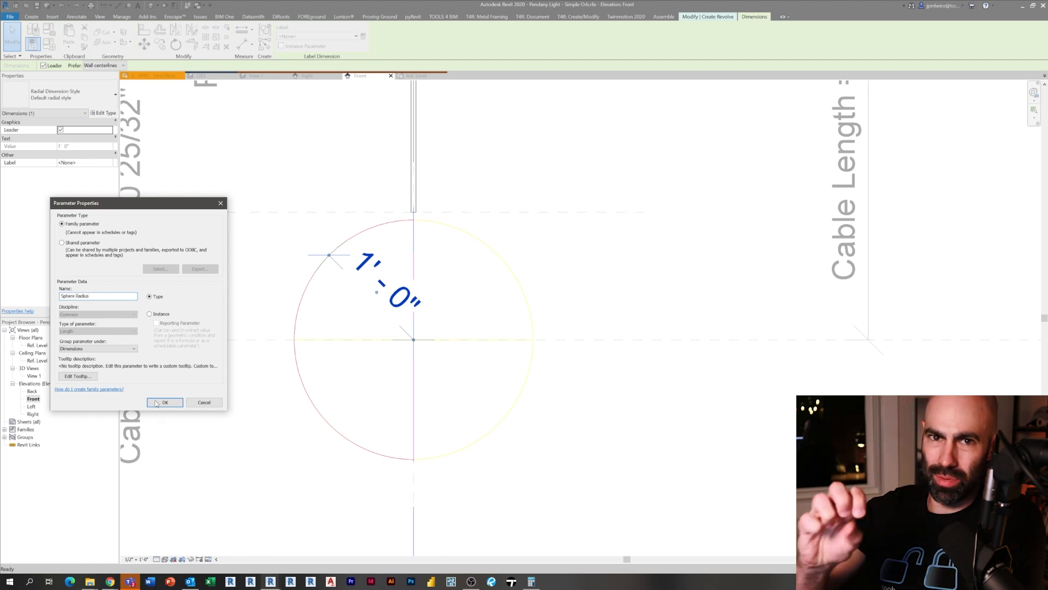
left_click(164, 402)
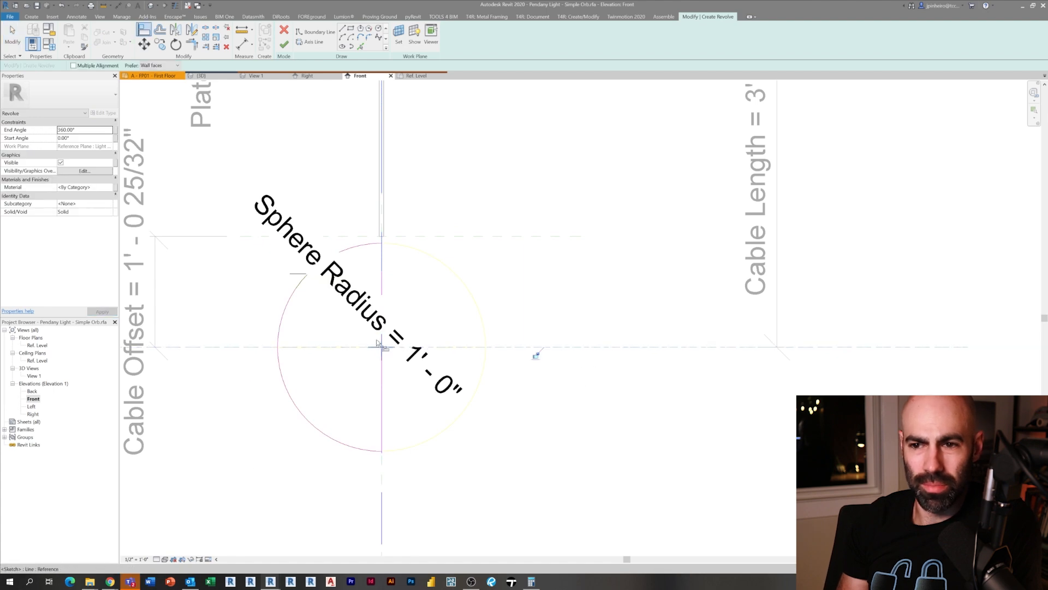
mouse_move(384, 481)
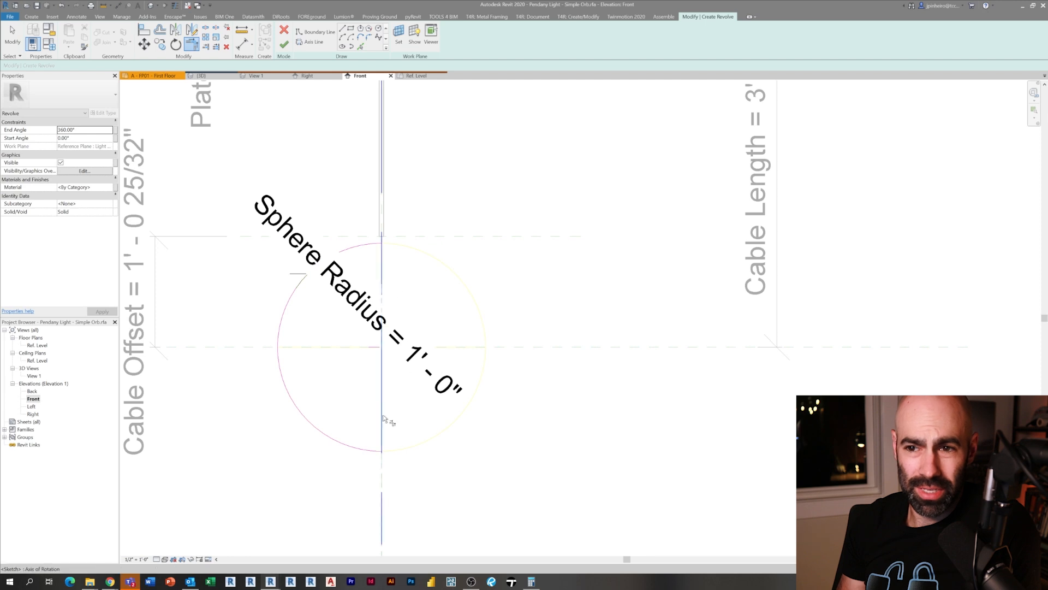
left_click(283, 38)
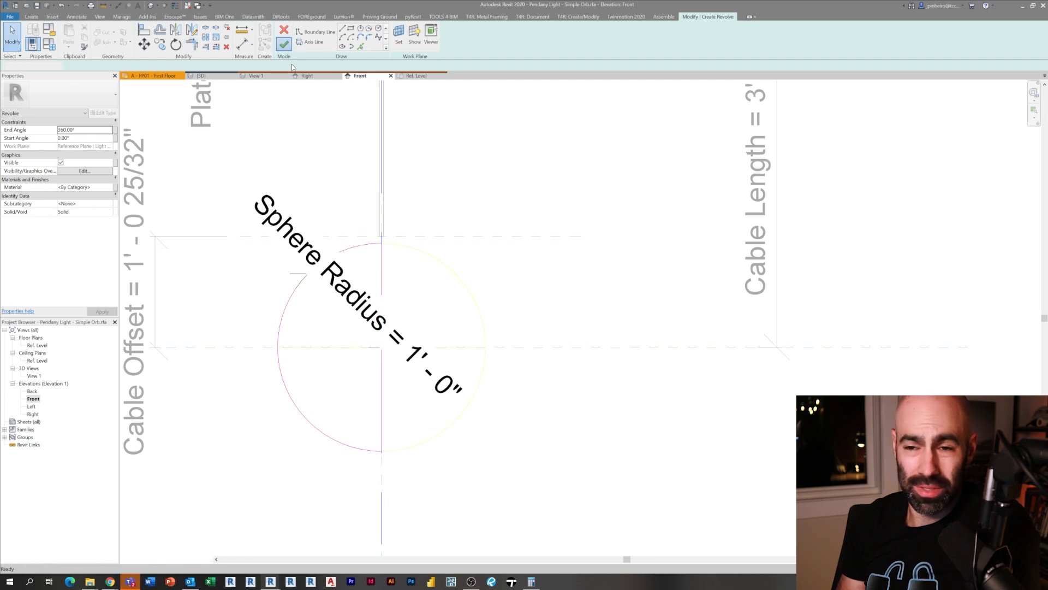
left_click(284, 32)
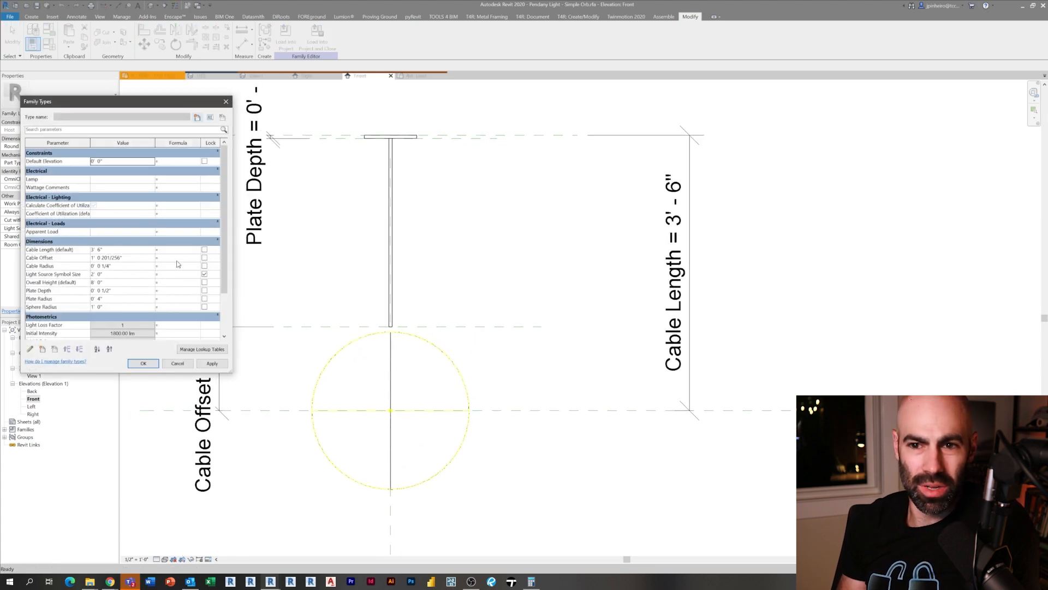
- In Family Types, give Cable Offset the formula =Sphere Radius and apply it
left_click(40, 265)
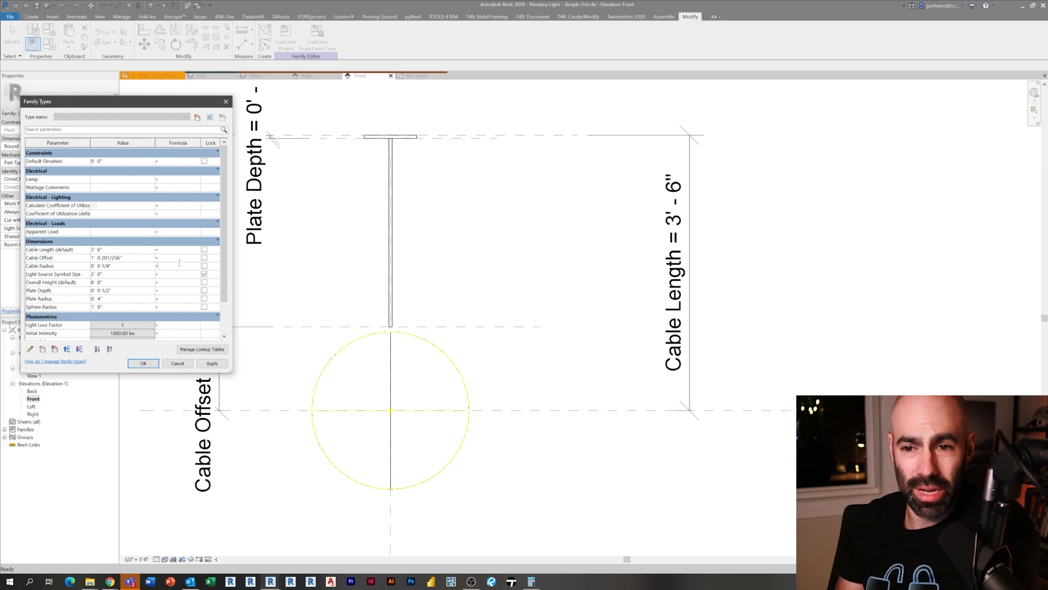
left_click(212, 363)
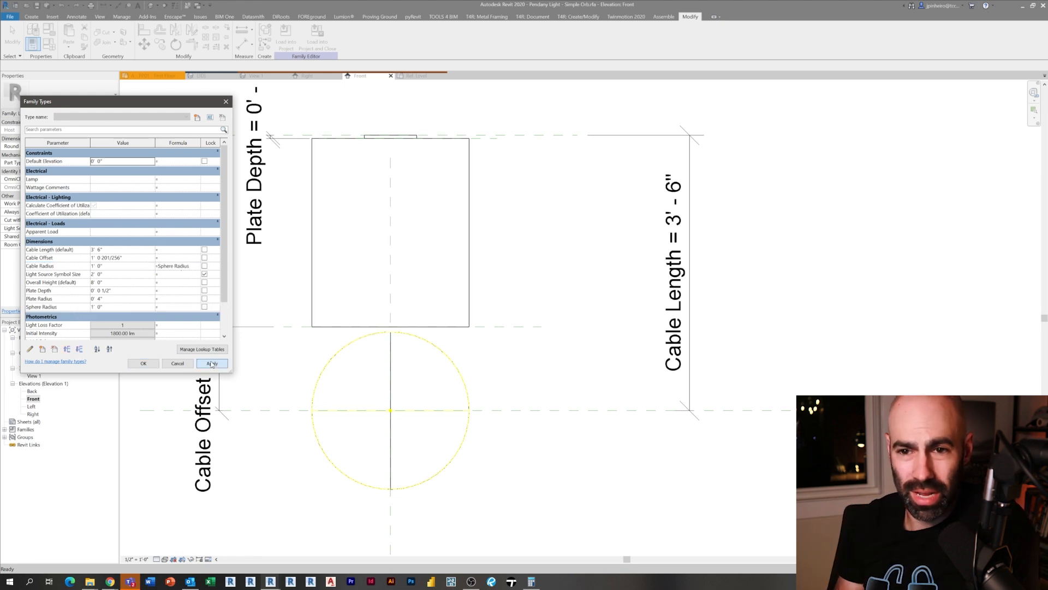
left_click(212, 363)
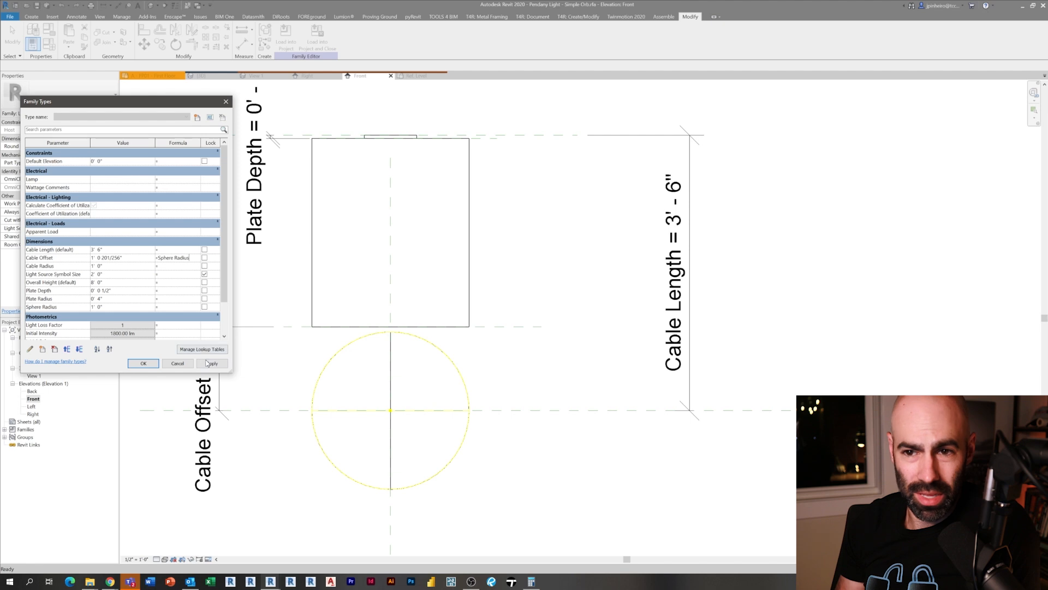
left_click(211, 363)
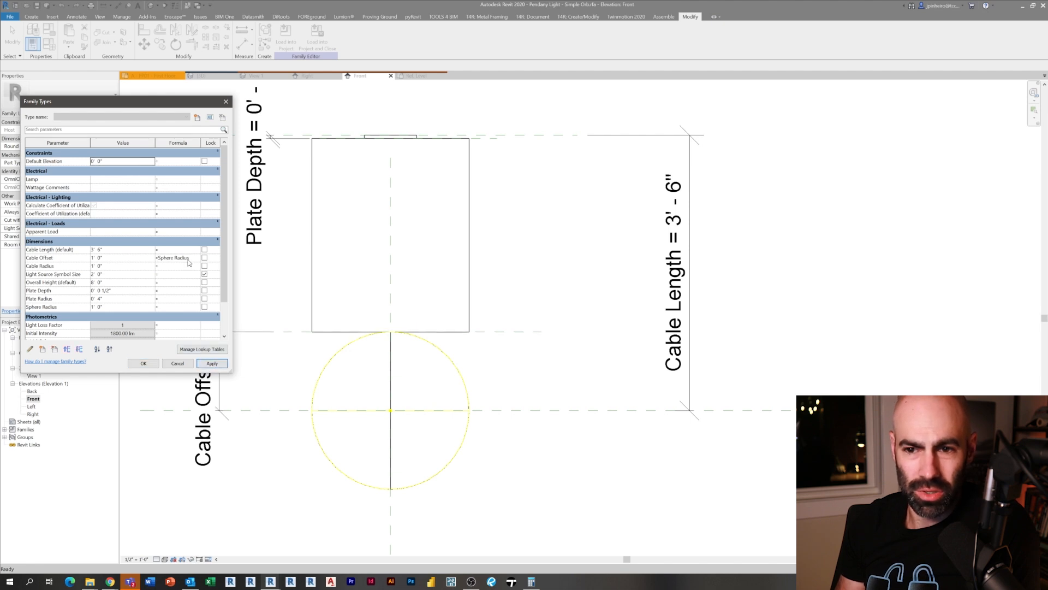
left_click(122, 266)
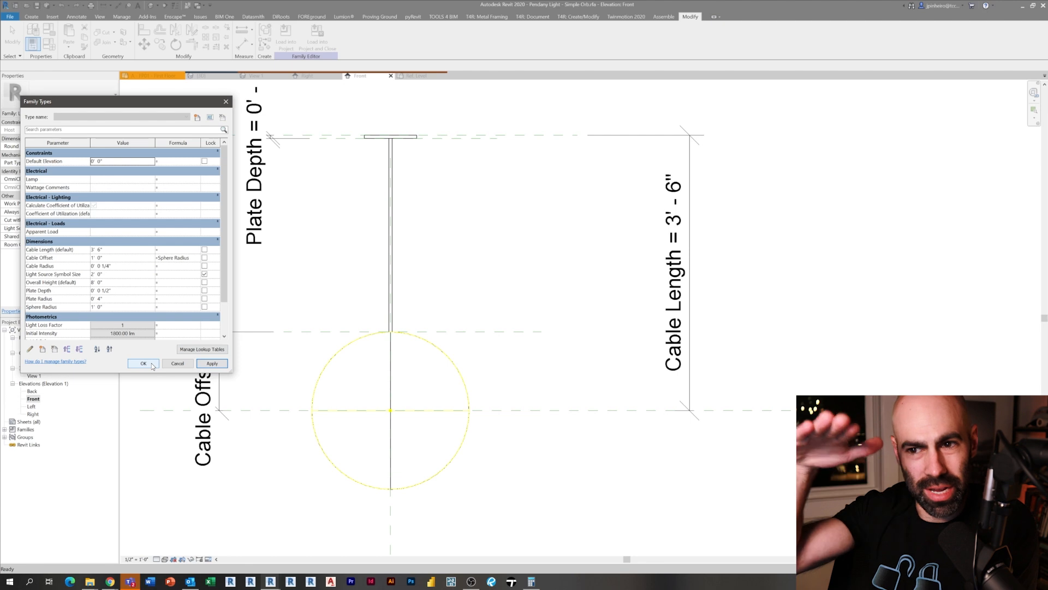
left_click(143, 363)
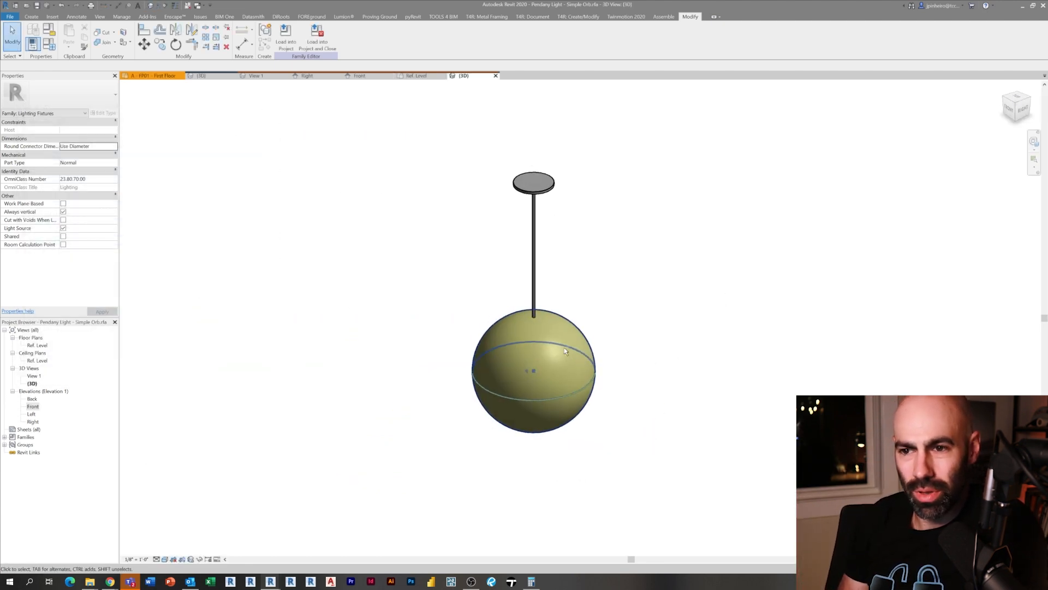
- Change Sphere Radius to 8" in Family Types and apply it
left_click(533, 370)
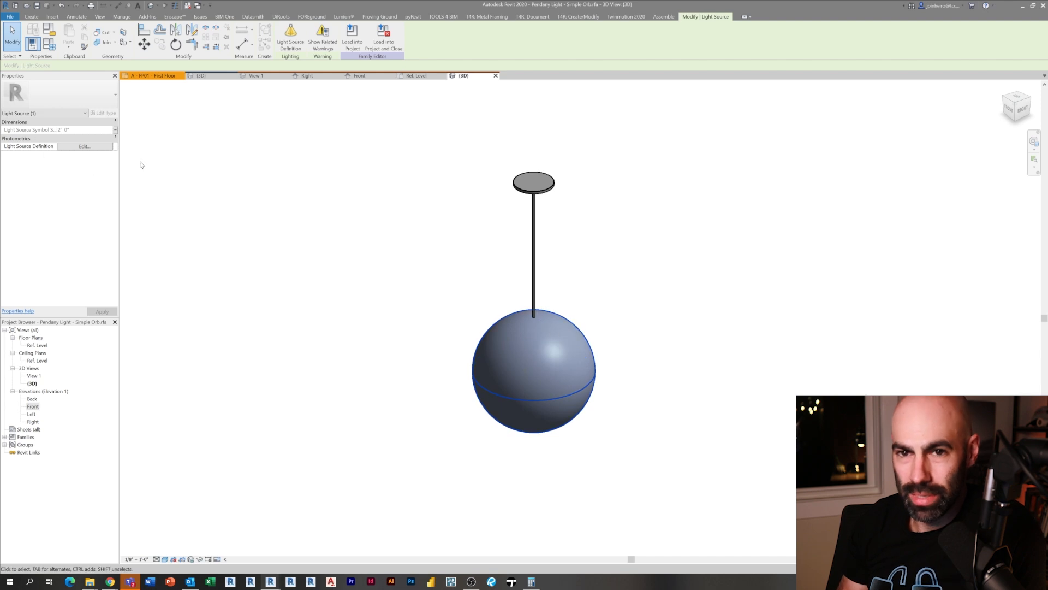
left_click(533, 372)
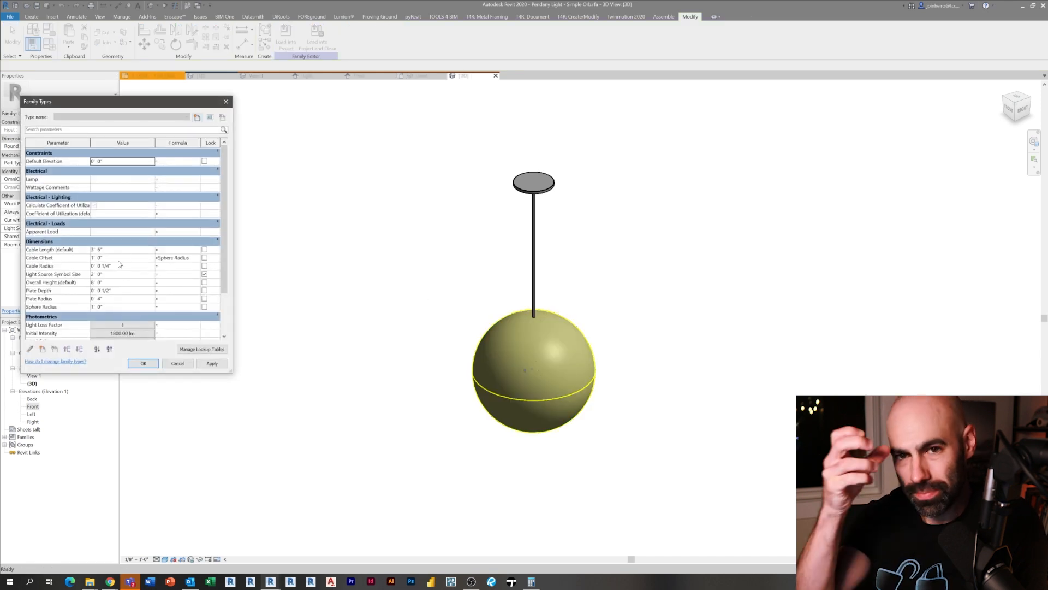
mouse_move(125, 285)
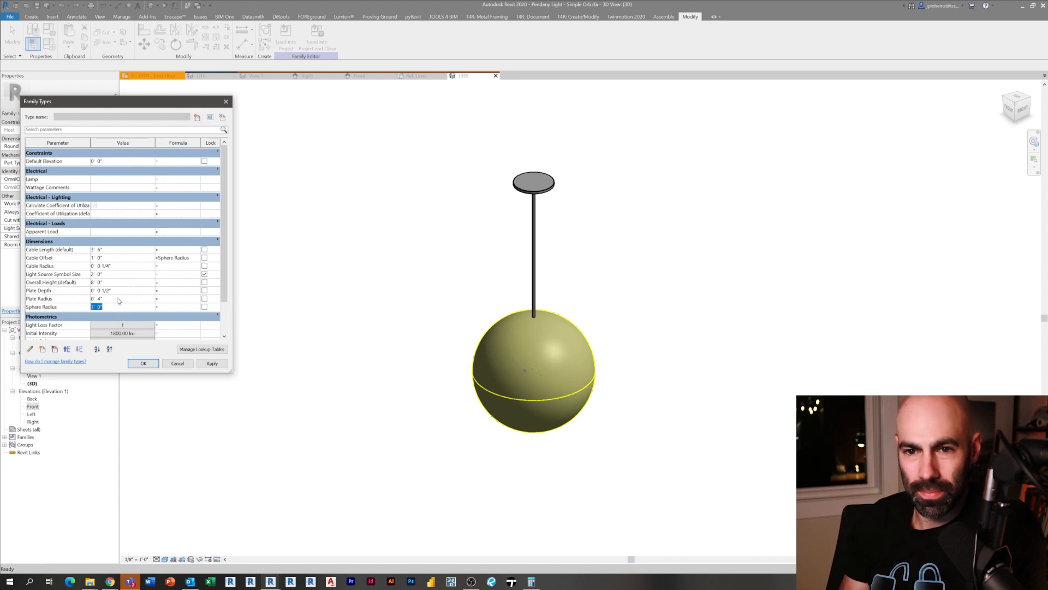
type("8'")
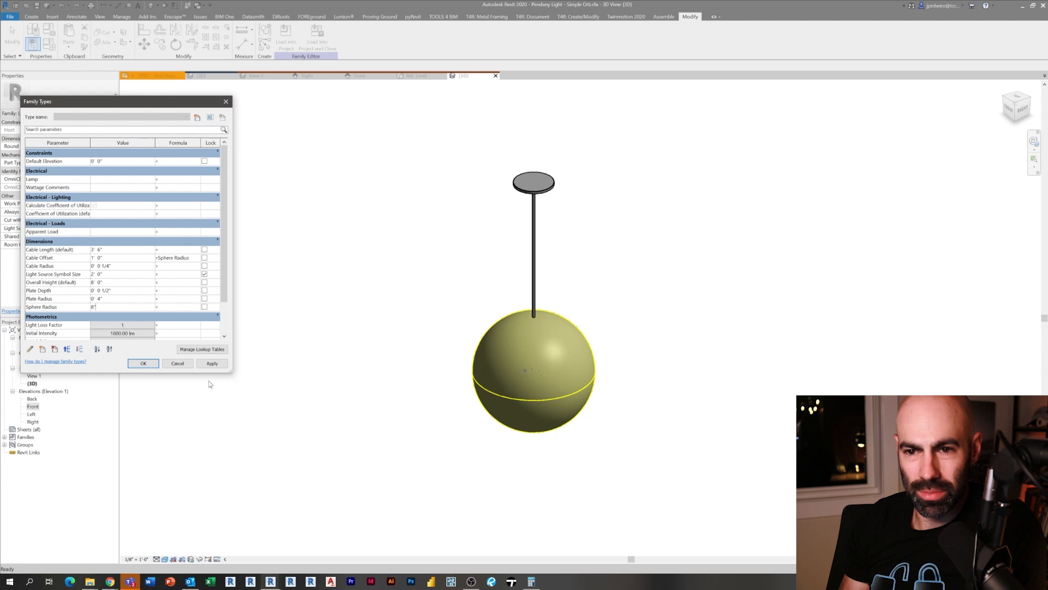
left_click(143, 363)
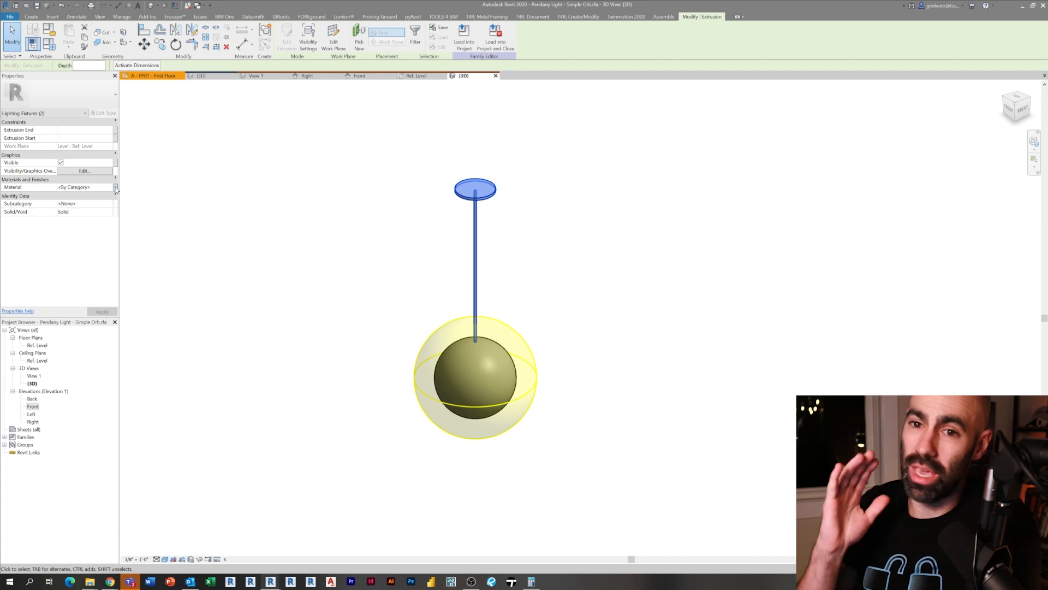
- Associate the plate and cable Material with a new family material parameter
left_click(116, 188)
type("Cable and")
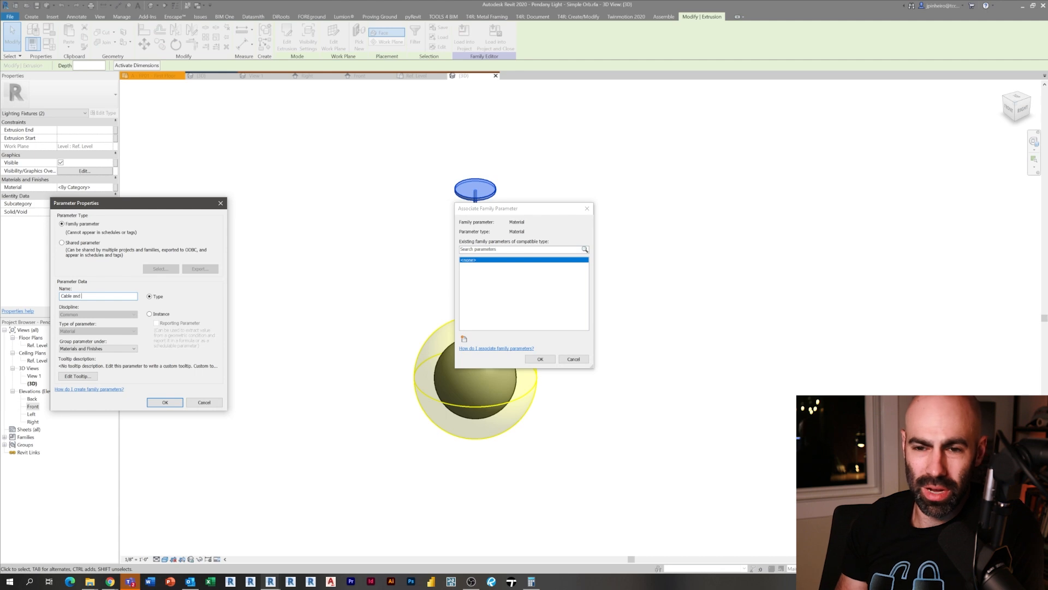
left_click(165, 402)
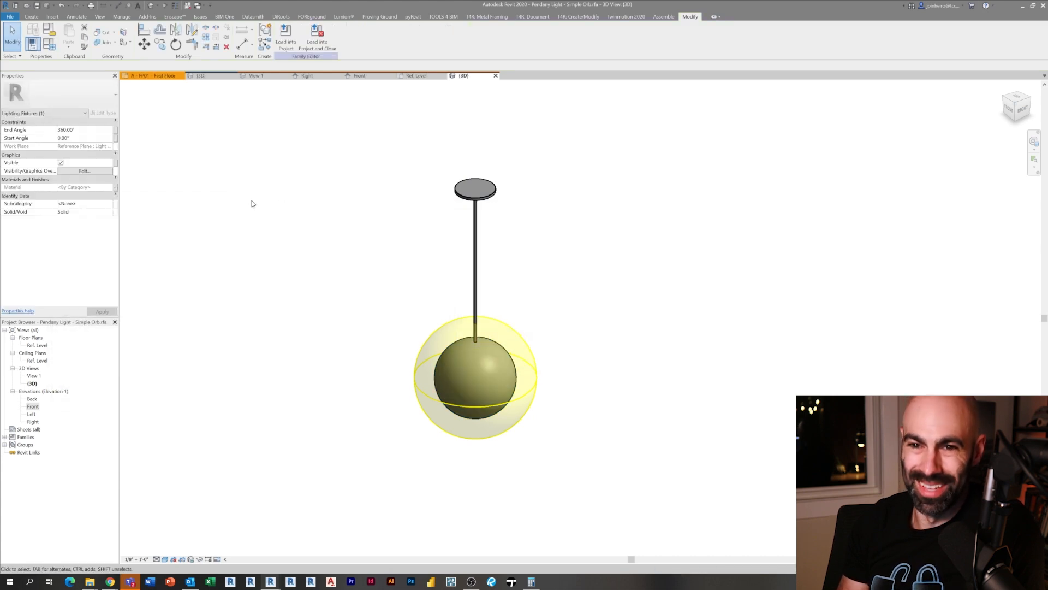
left_click(474, 375)
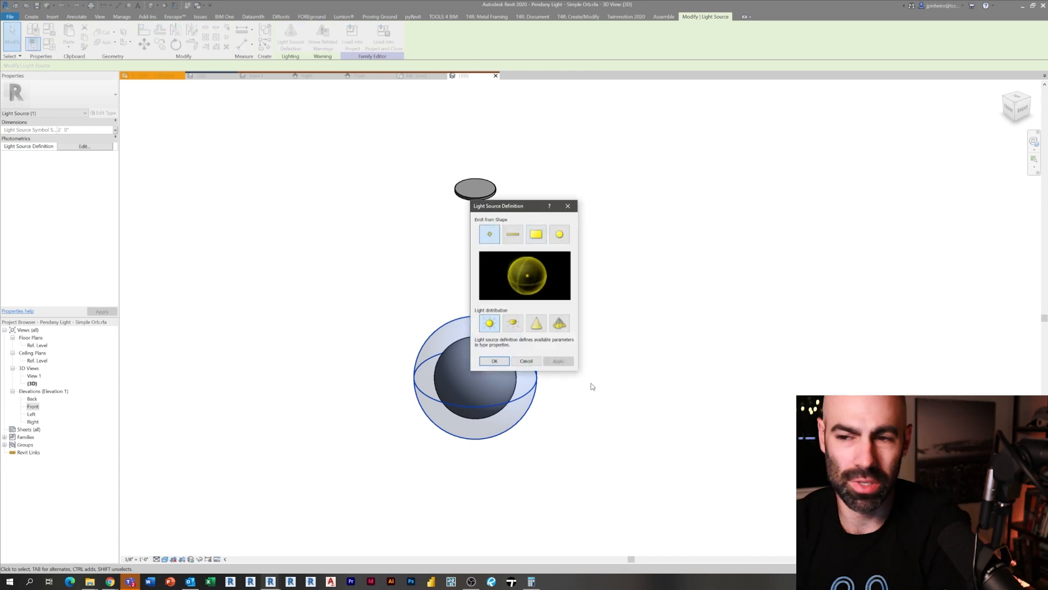
- Set the light's initial intensity to be expressed as wattage
left_click(495, 361)
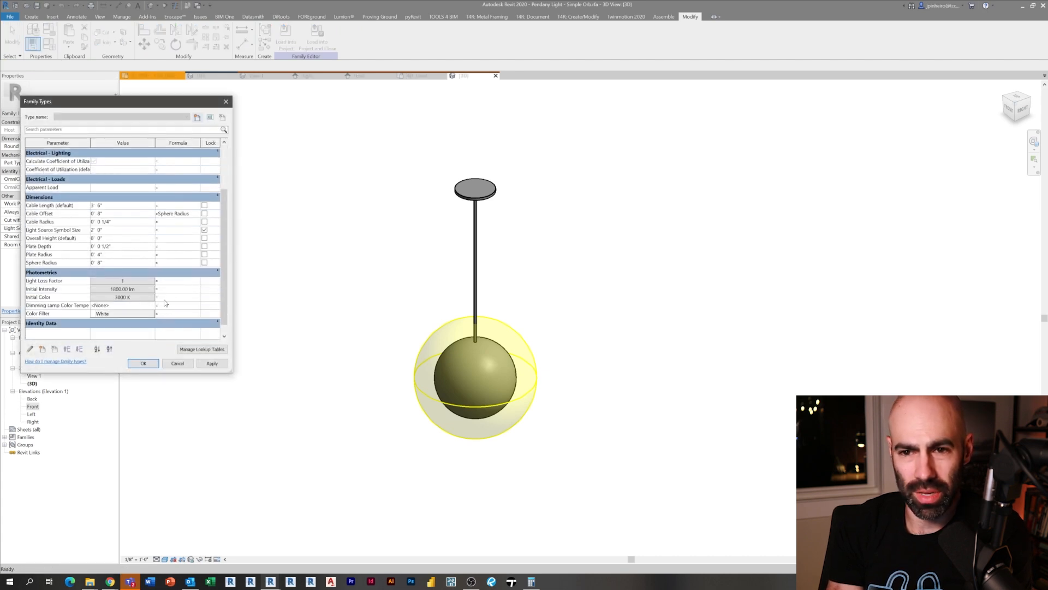
left_click(157, 289)
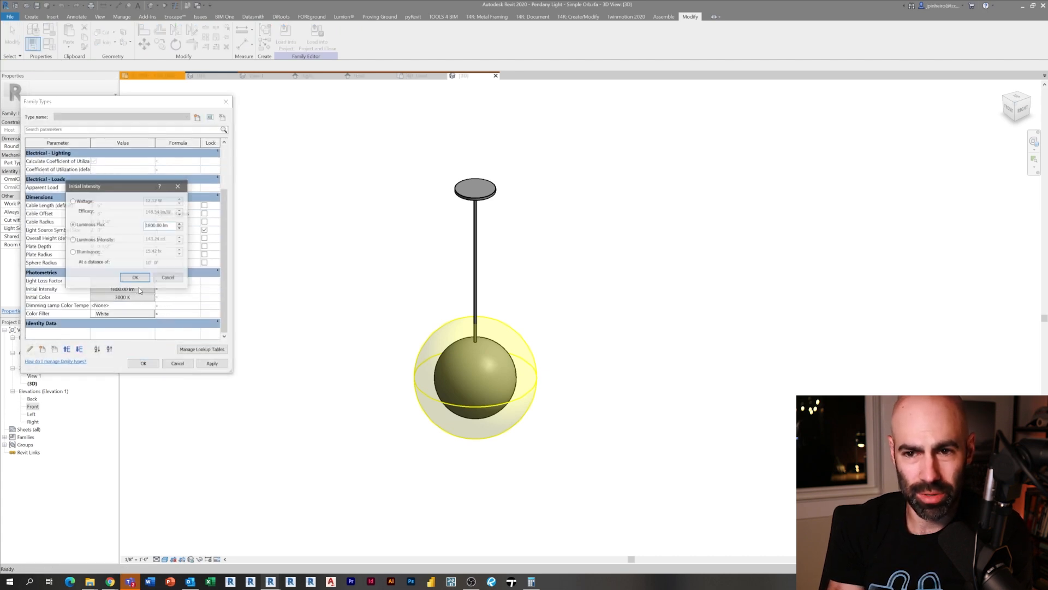
left_click(72, 200)
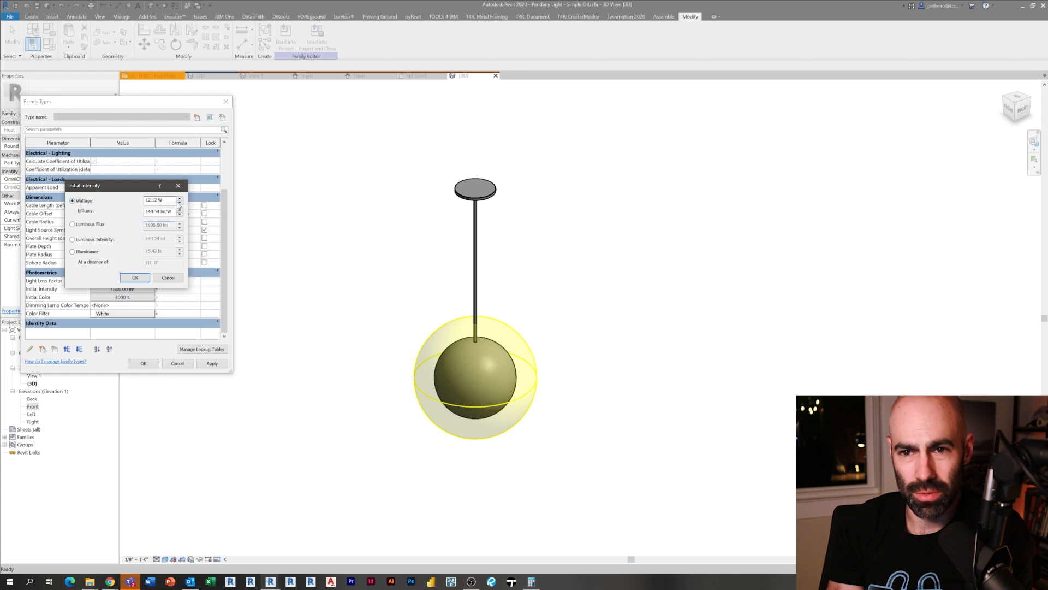
triple_click(159, 200)
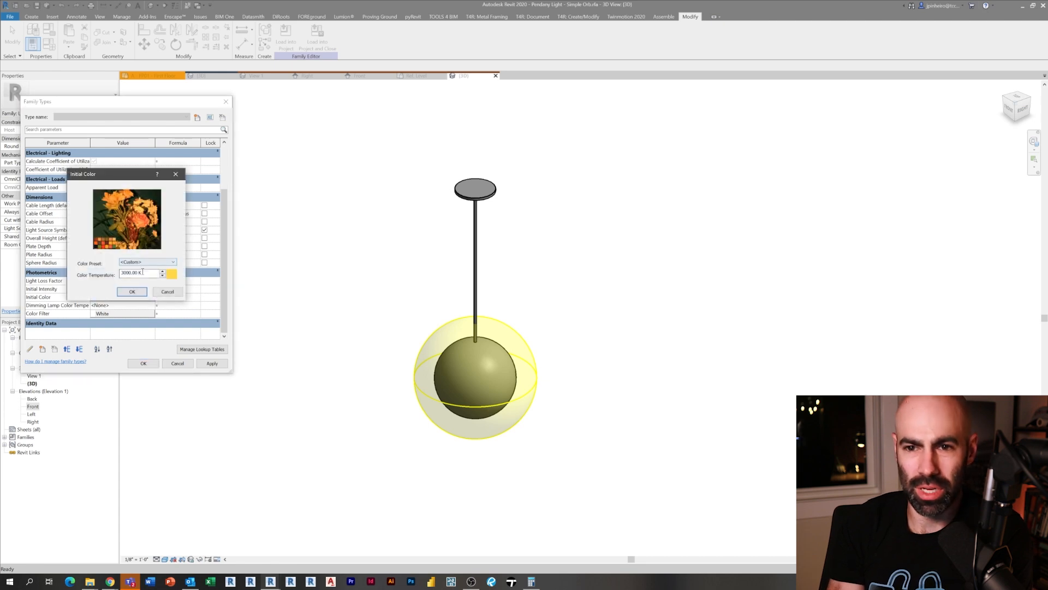
- Set the initial colour to the Xenon preset at 6000 K
left_click(172, 261)
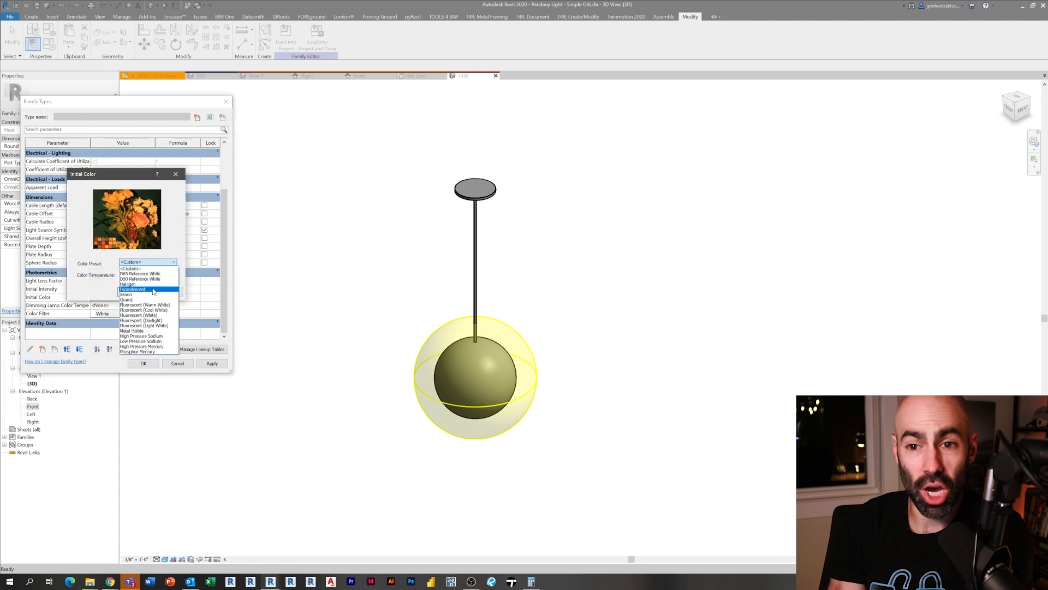
left_click(125, 294)
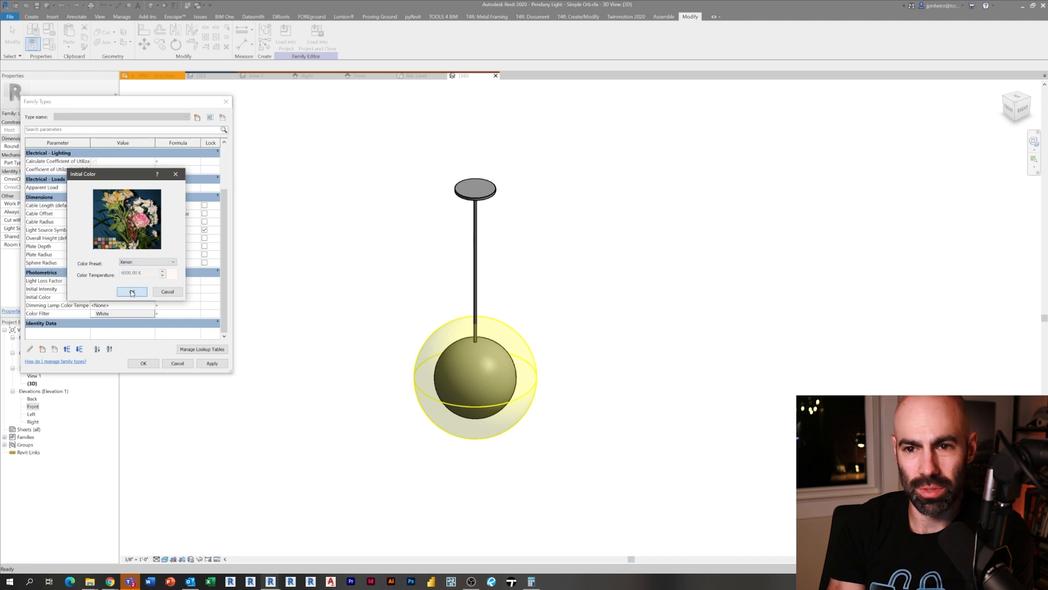
left_click(132, 292)
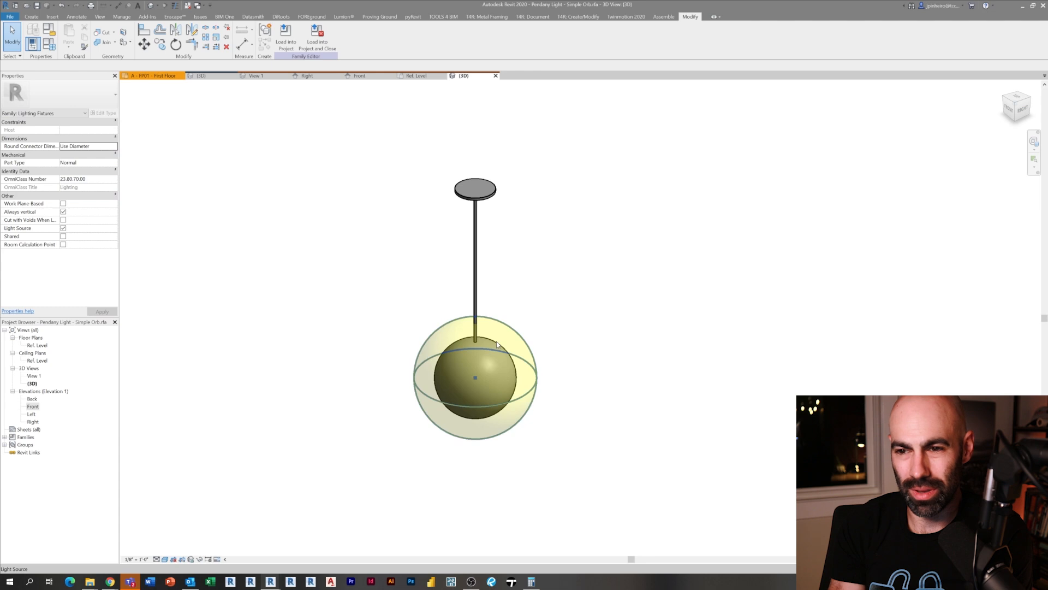
- Set the sphere material's shading colour to white
left_click(475, 378)
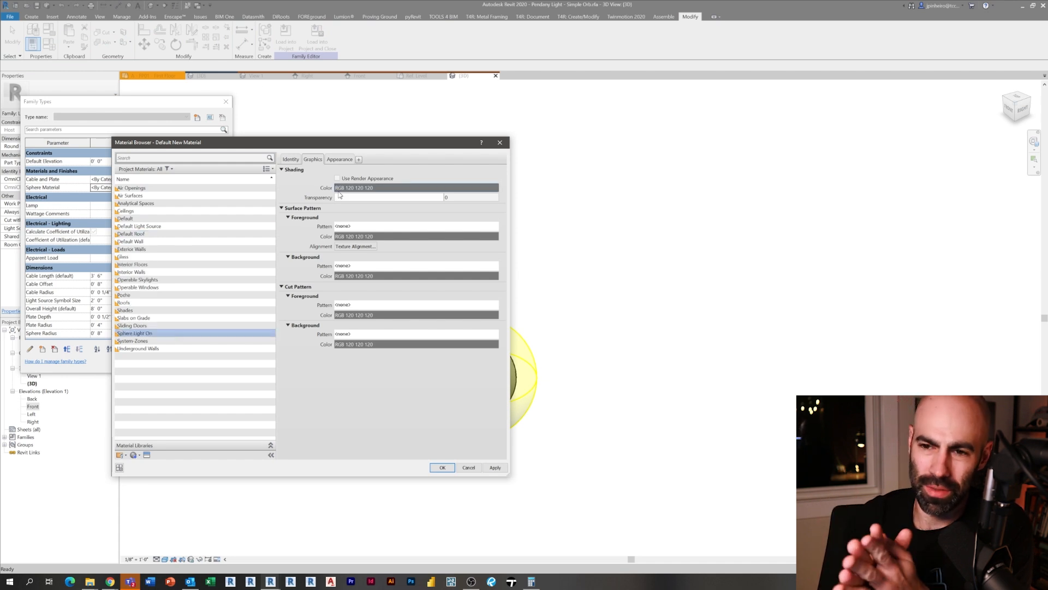
left_click(414, 188)
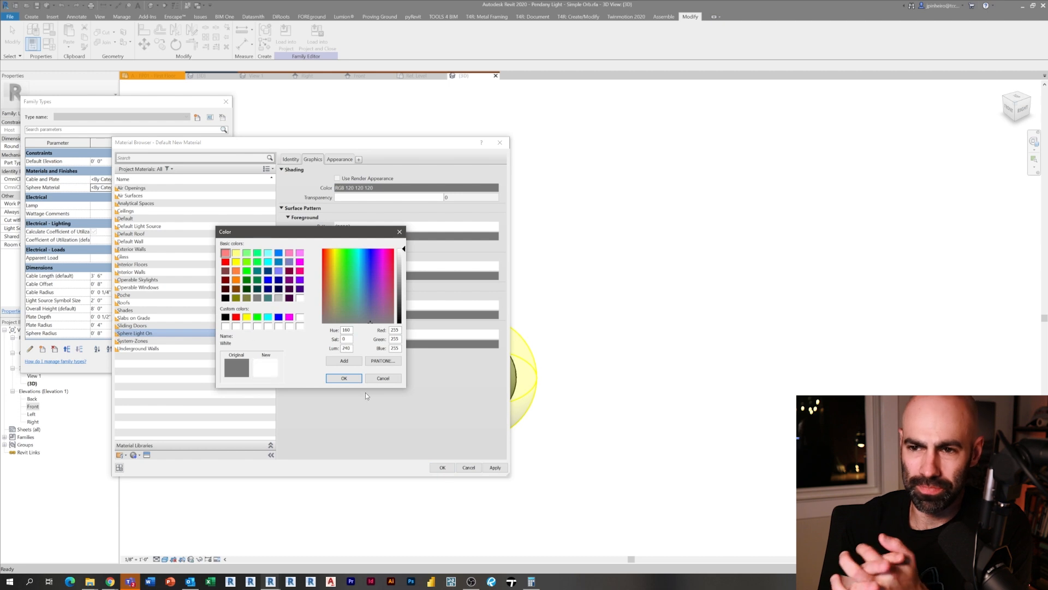
left_click(345, 378)
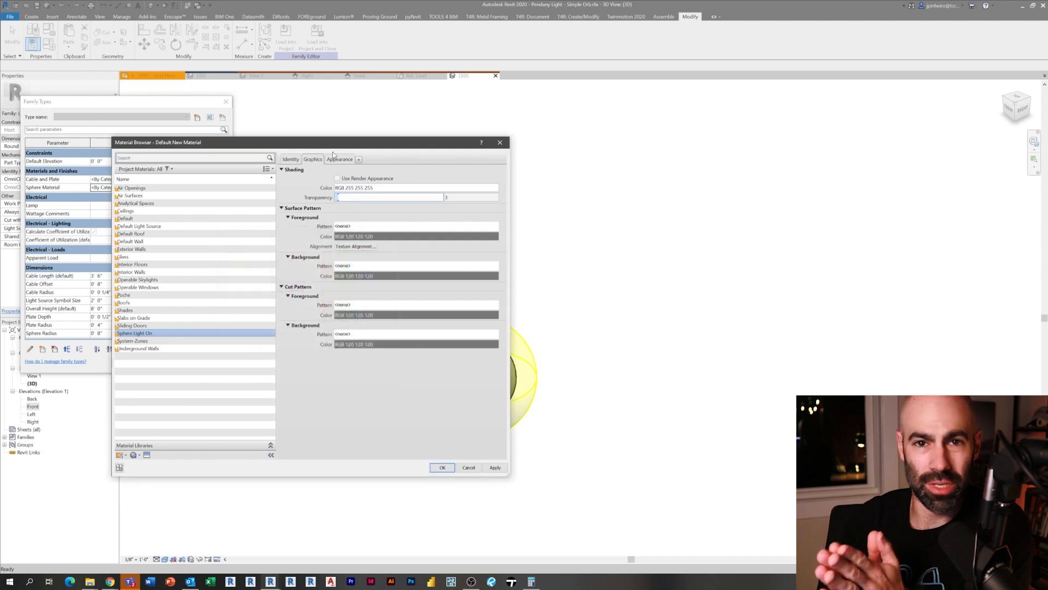
left_click(340, 159)
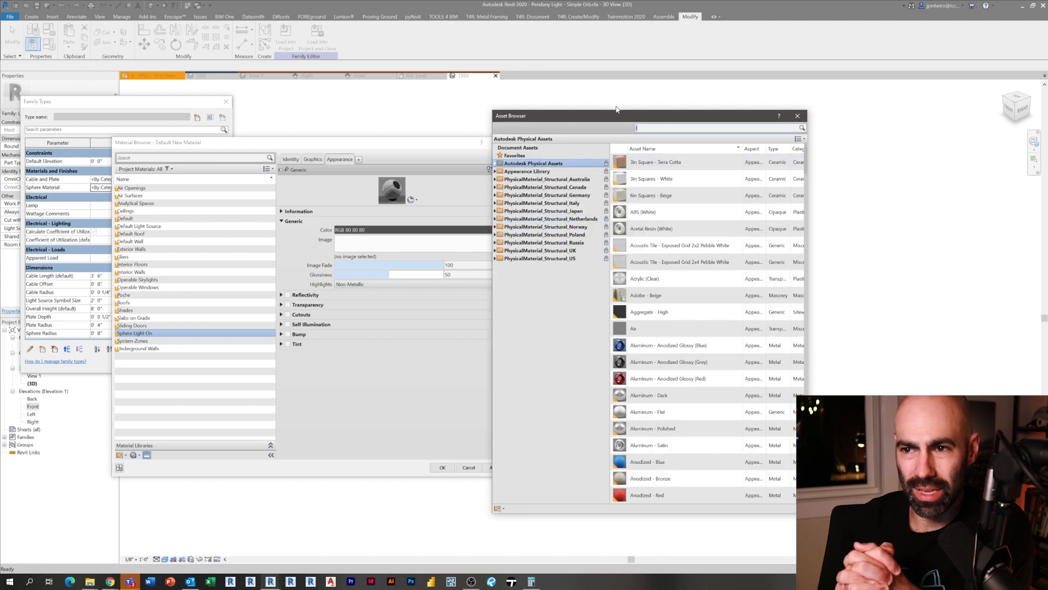
- Give the Sphere Light On material the glowing Light Bulb - On appearance
type("light")
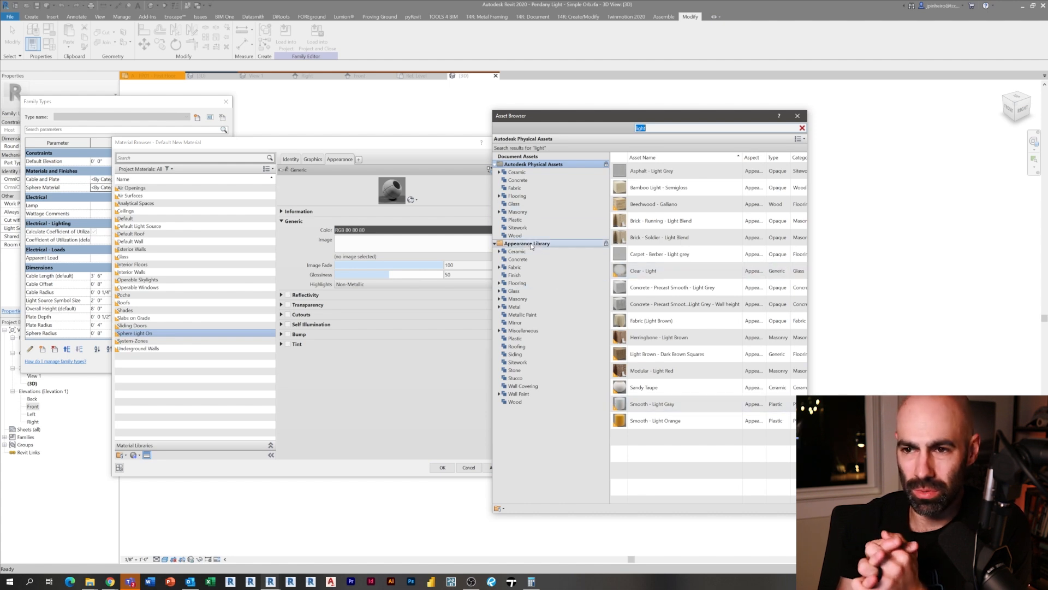
left_click(515, 204)
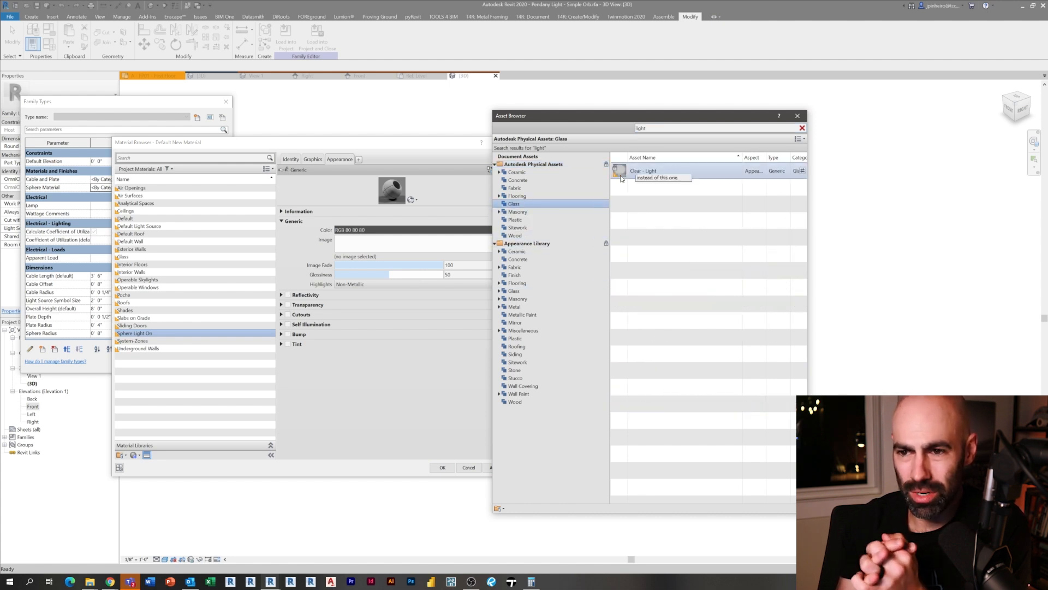
triple_click(652, 128)
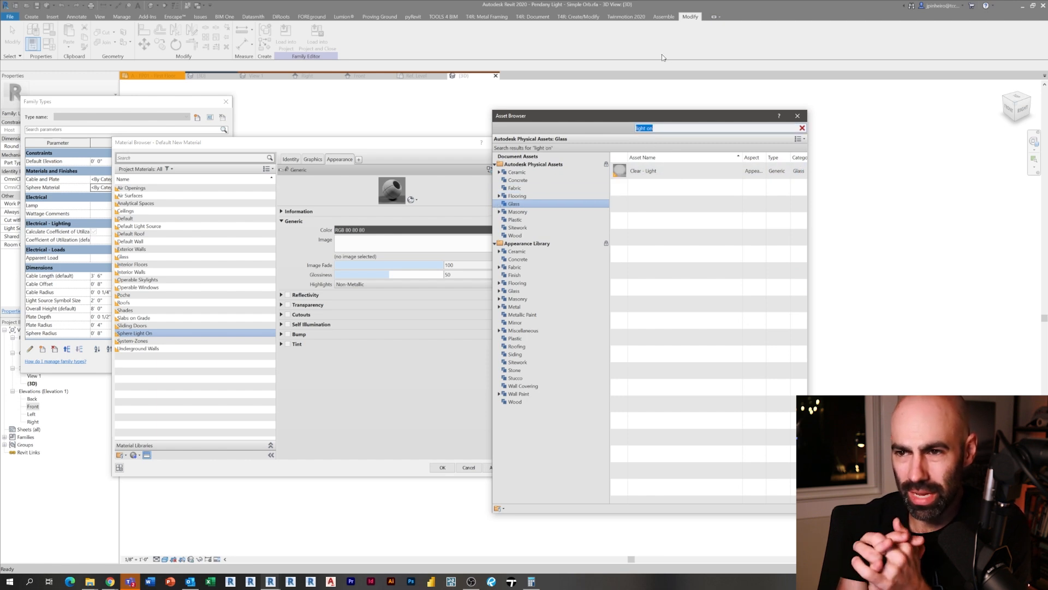
left_click(643, 170)
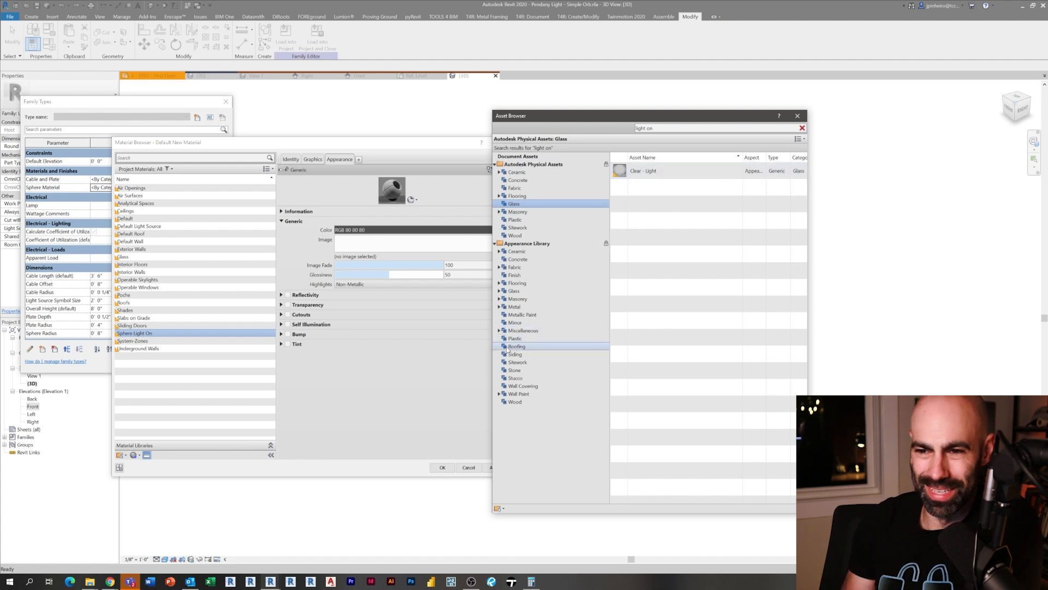
left_click(514, 290)
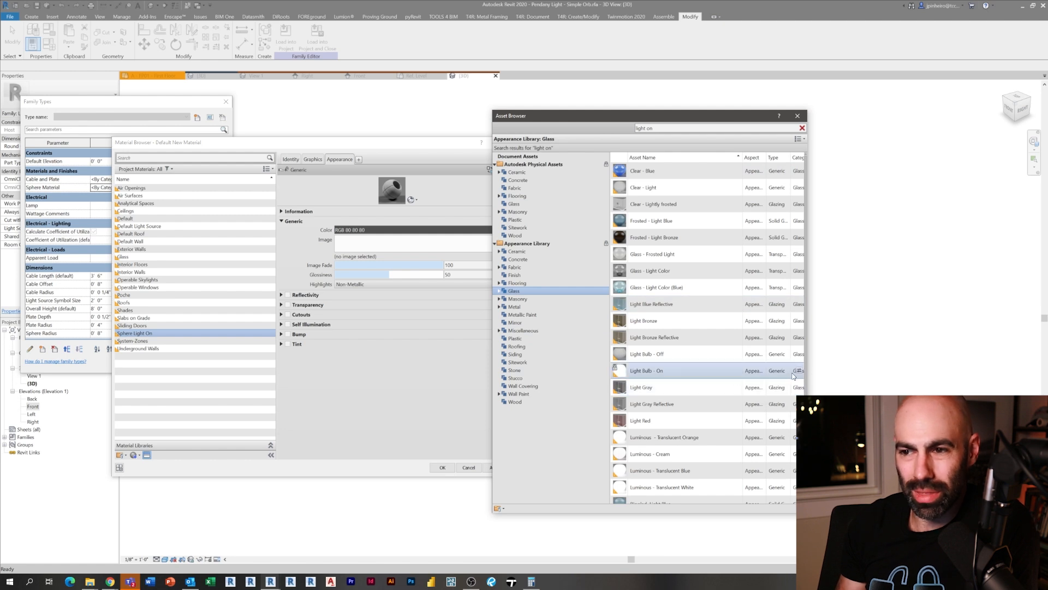
double_click(646, 370)
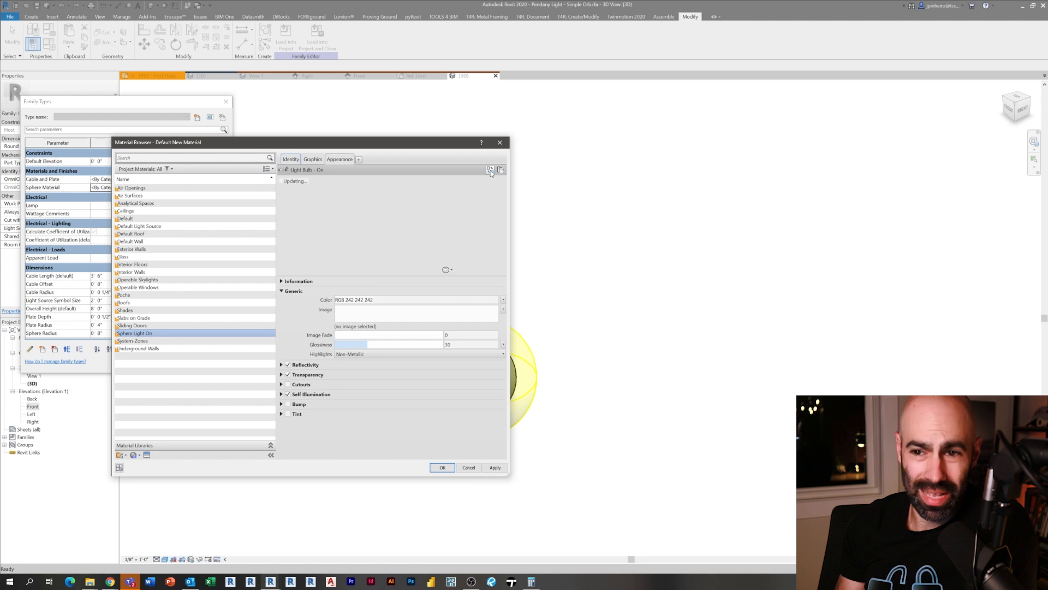
left_click(490, 172)
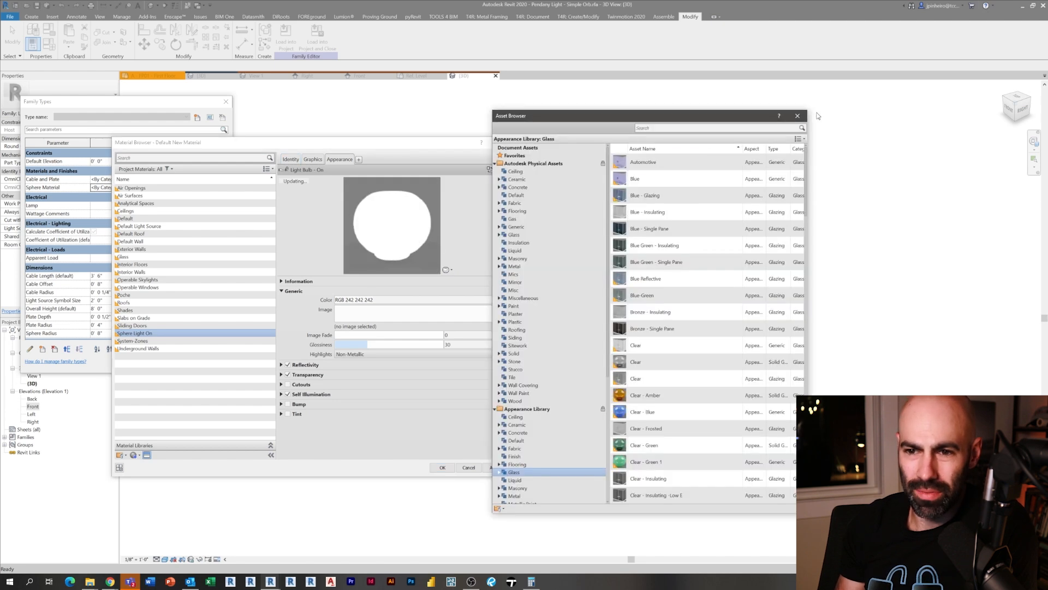
left_click(797, 116)
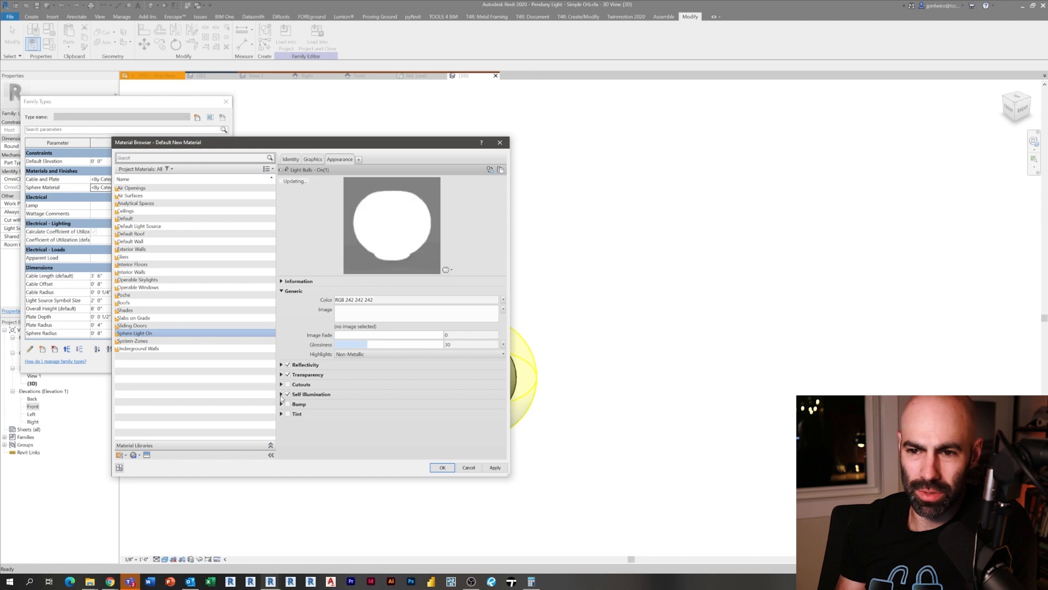
left_click(282, 393)
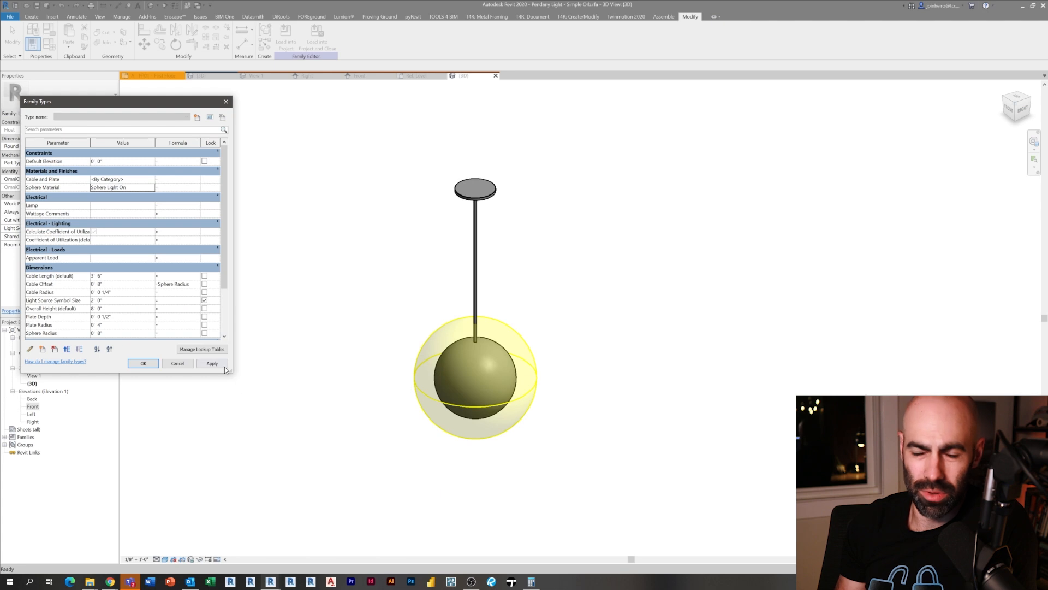
- Load the pendant family into the kitchen renovation project
left_click(144, 363)
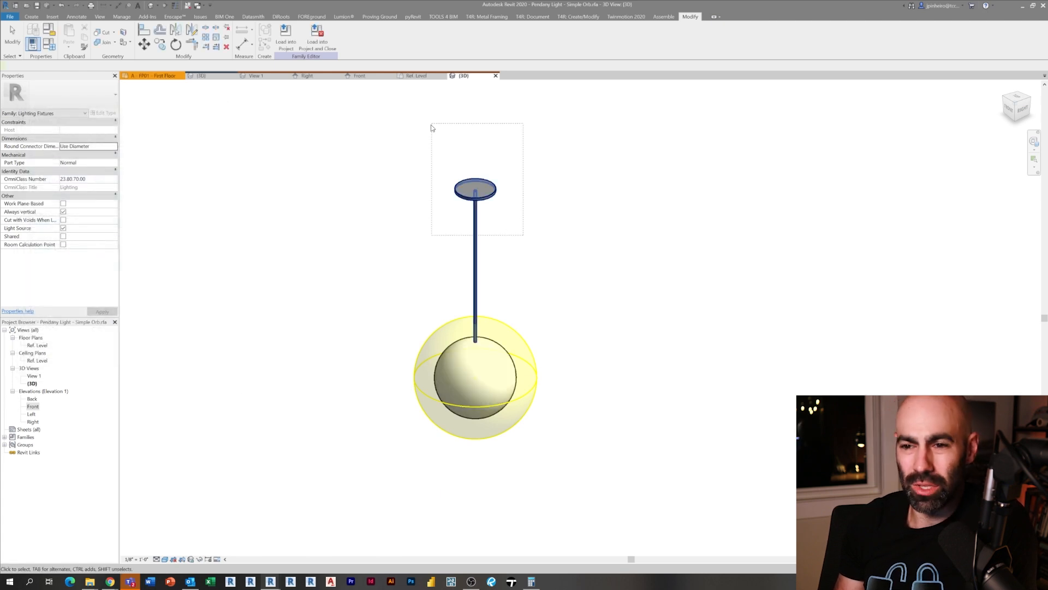
left_click(258, 129)
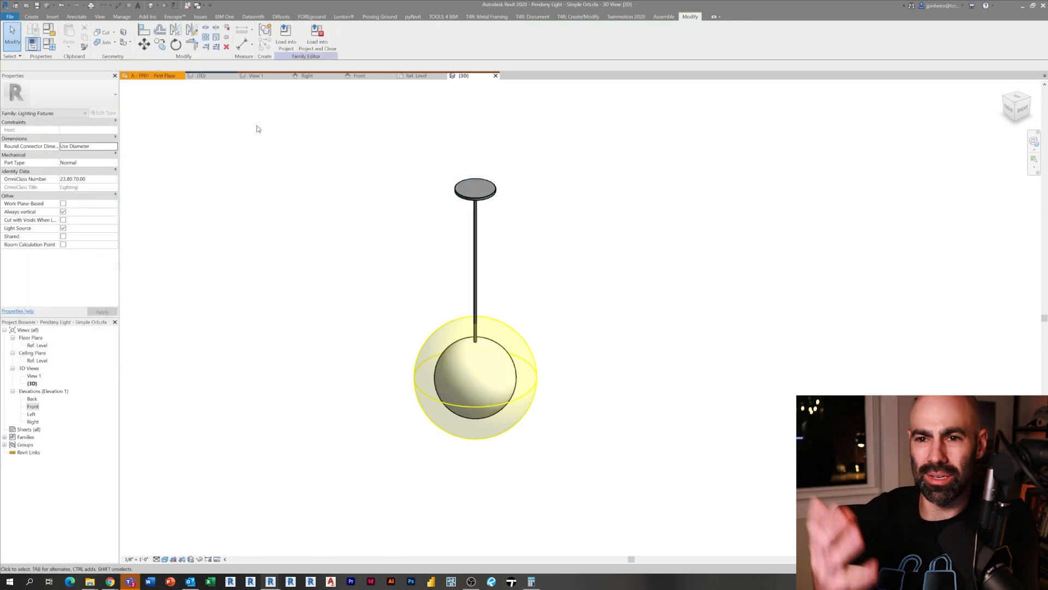
left_click(285, 37)
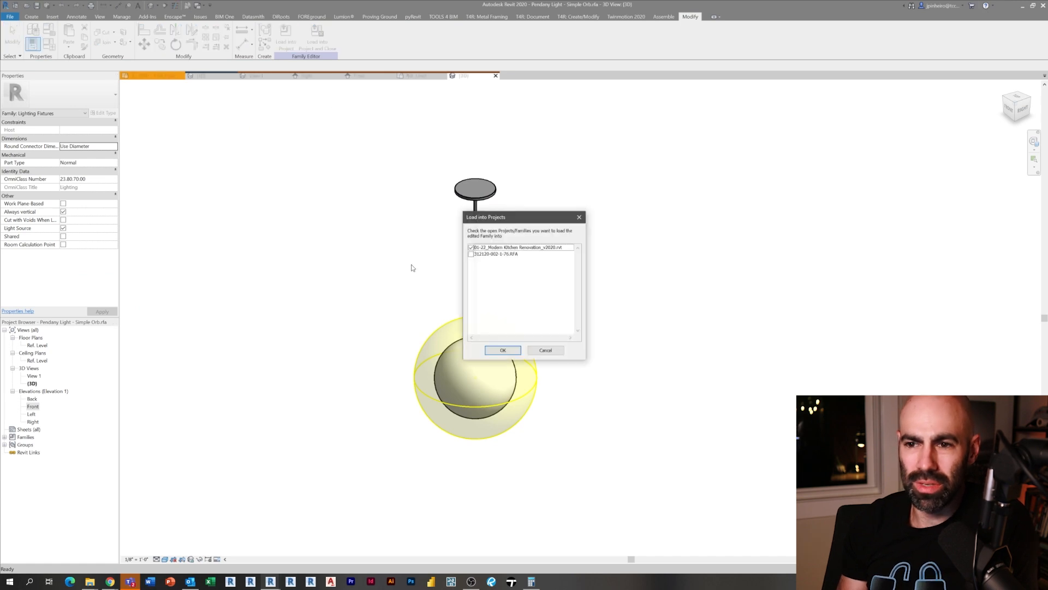
left_click(502, 349)
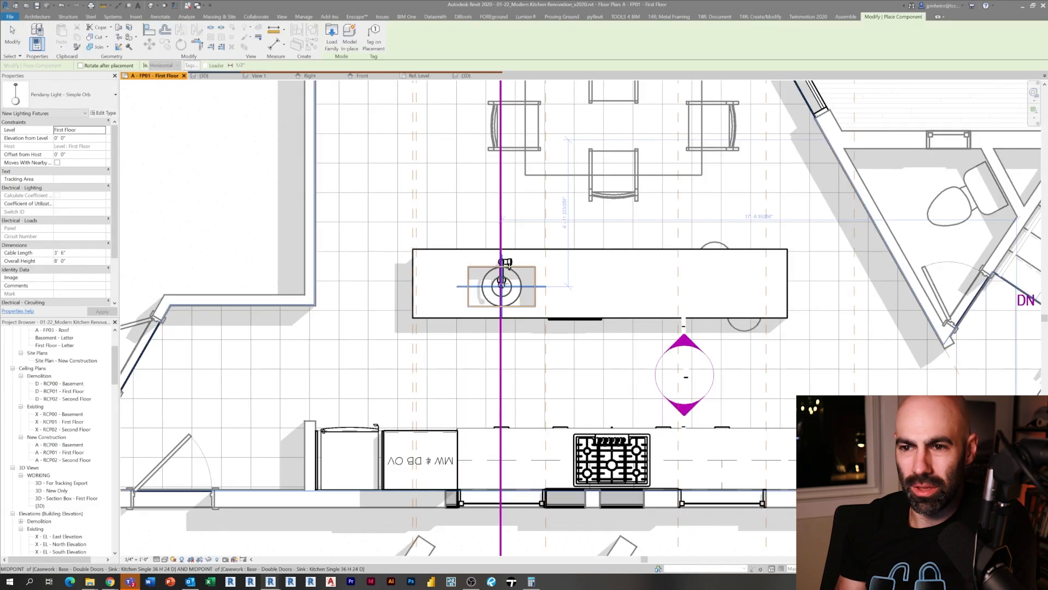
- Place three Pendant Light - Simple Orb fixtures in a row along the kitchen island
left_click(622, 286)
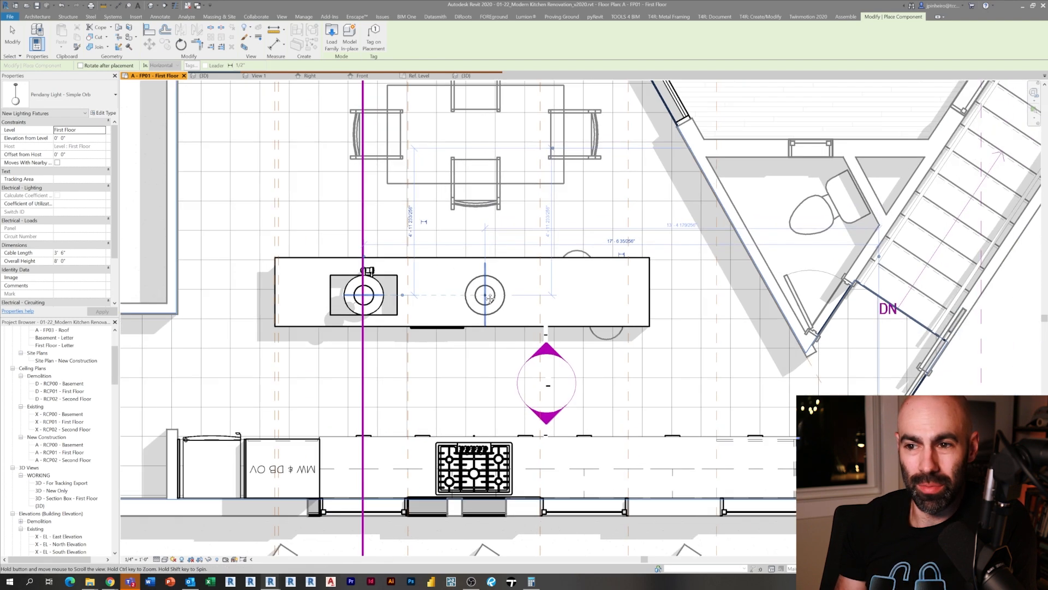
left_click(585, 294)
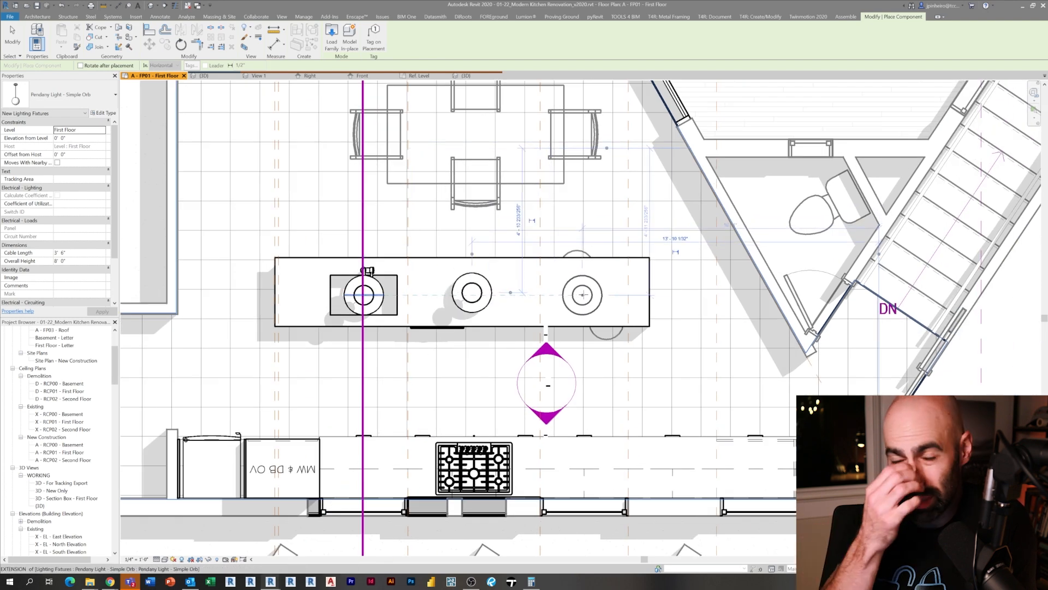
left_click(355, 16)
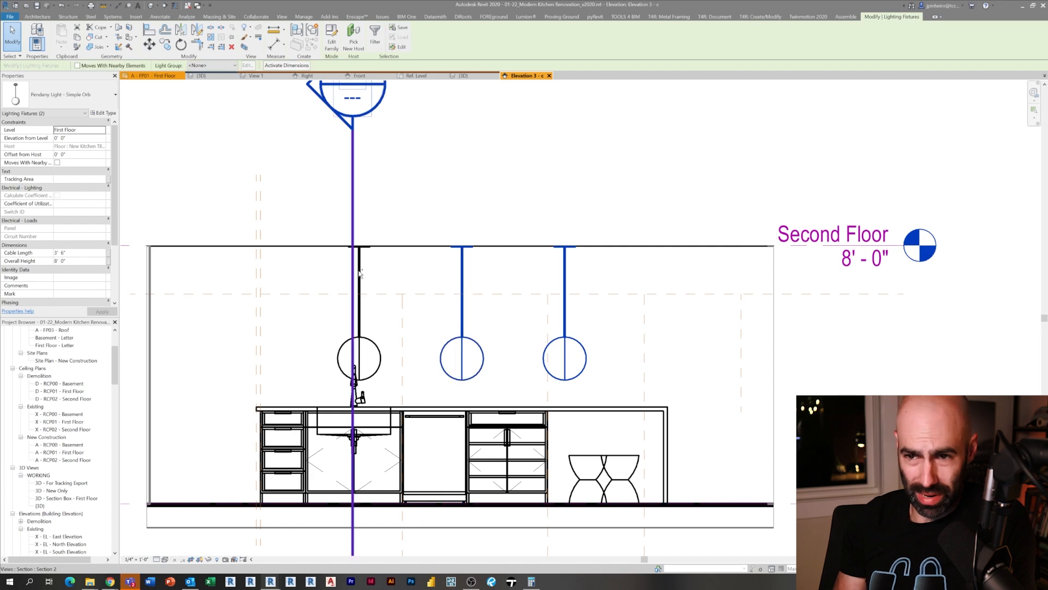
- Shorten the pendants' cables to 1'-6" and reduce their sphere radius
left_click(358, 357)
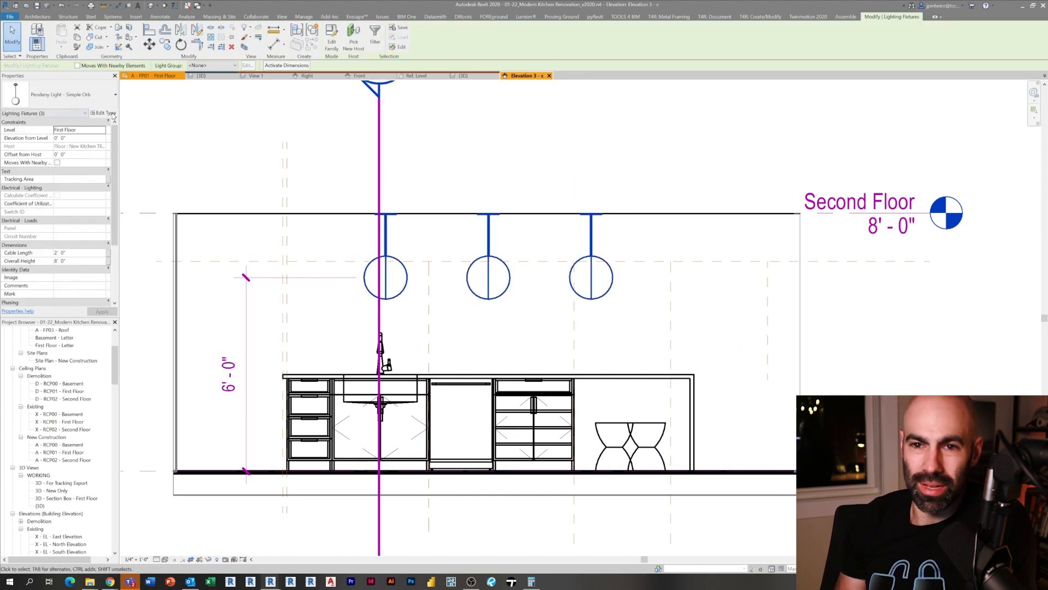
left_click(104, 112)
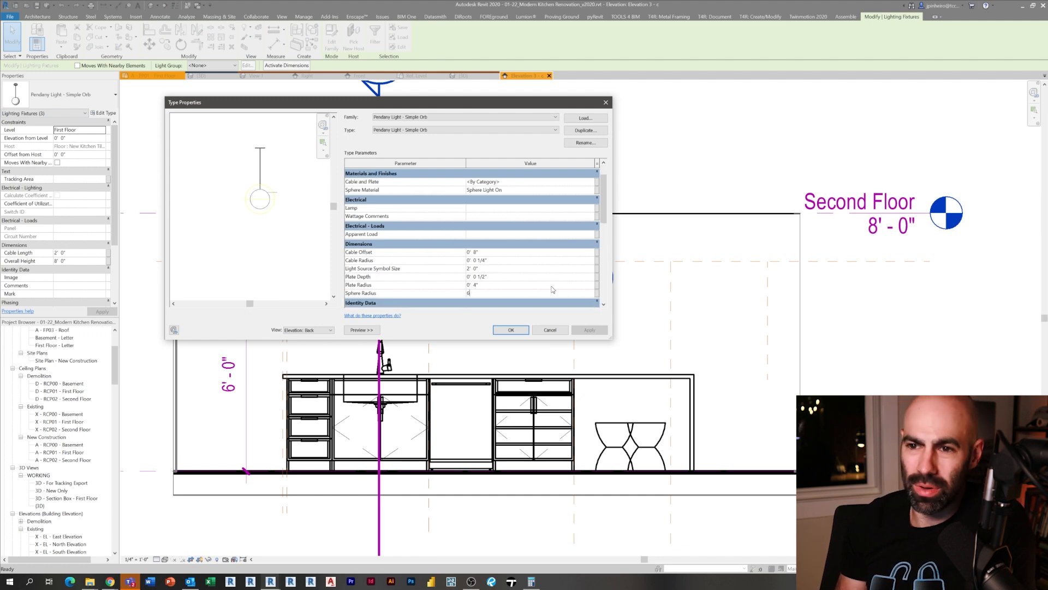
left_click(511, 330)
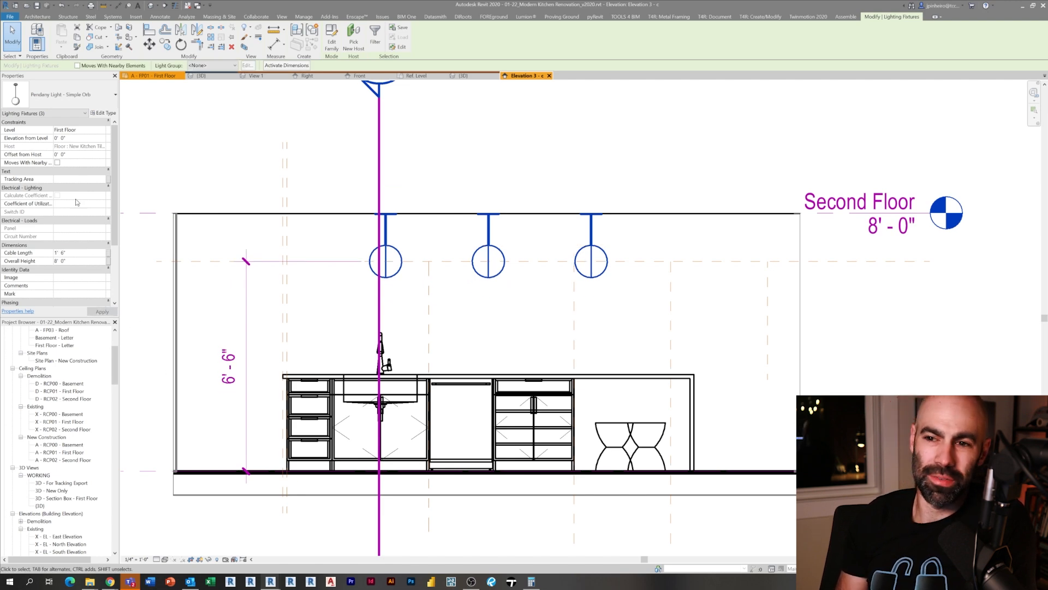
left_click(104, 113)
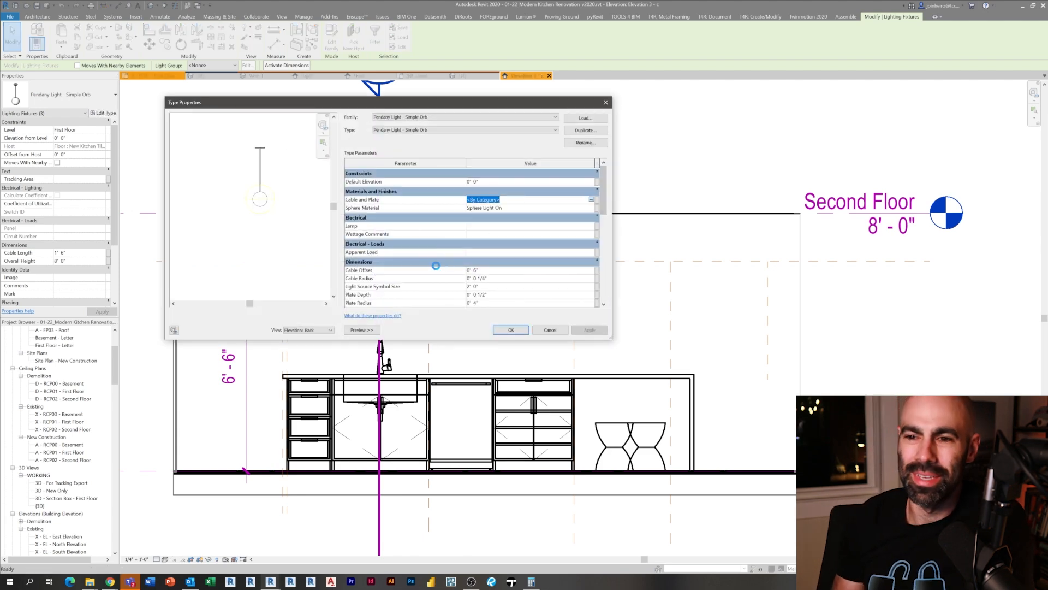
- Assign High Gloss Black as the pendants' cable and plate material
left_click(591, 207)
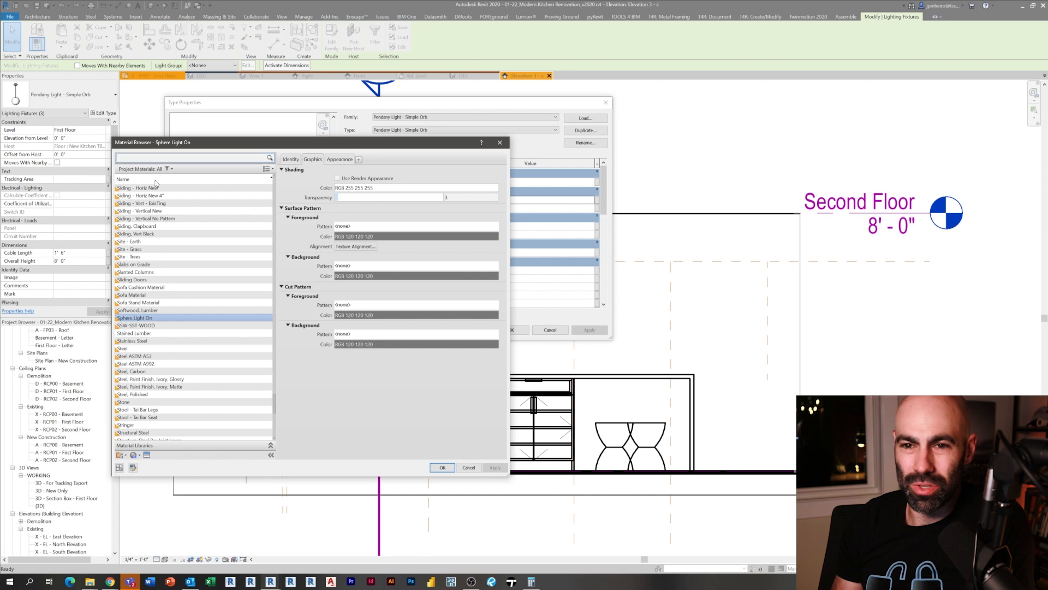
type("black")
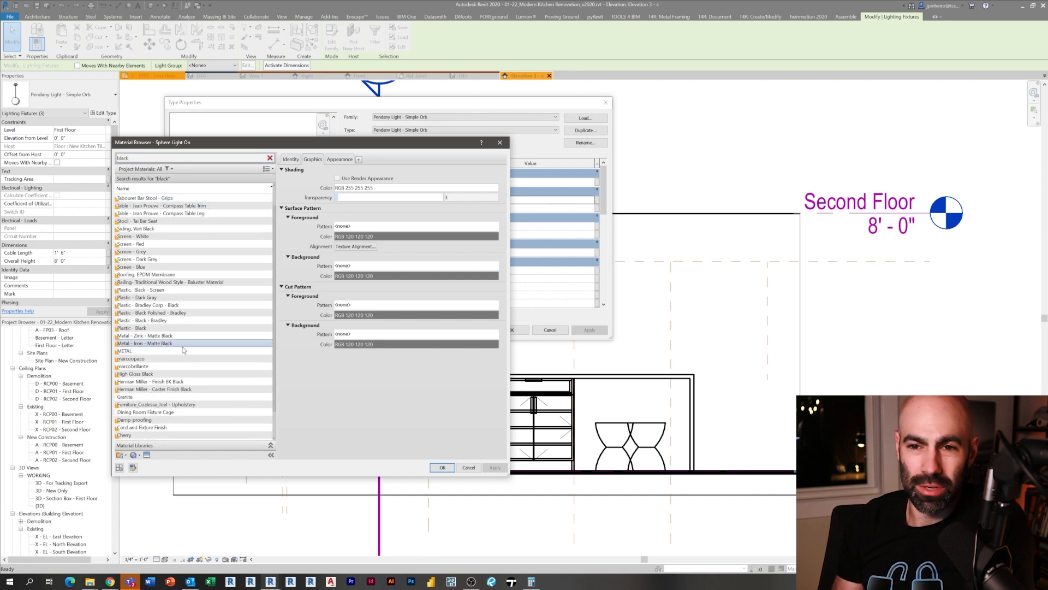
left_click(136, 373)
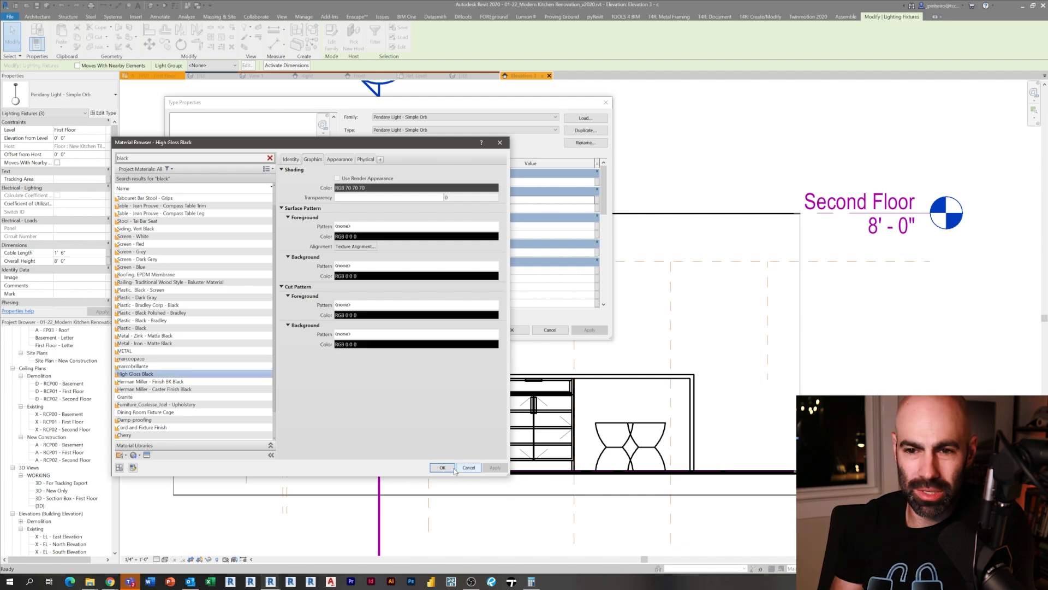
left_click(442, 467)
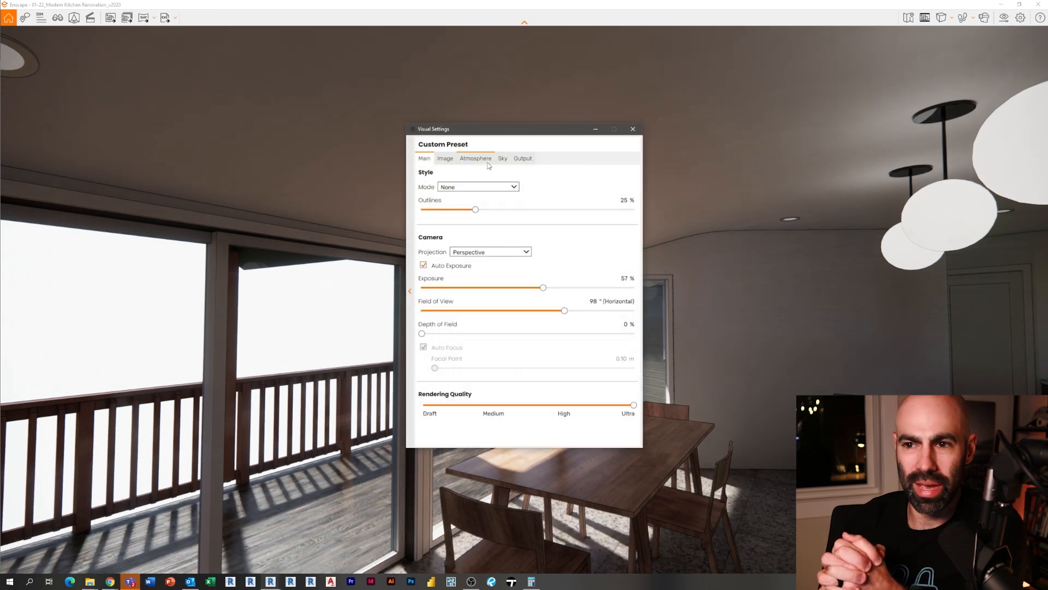
- Turn off Enscape's white background and set the horizon source to Mountains
left_click(502, 158)
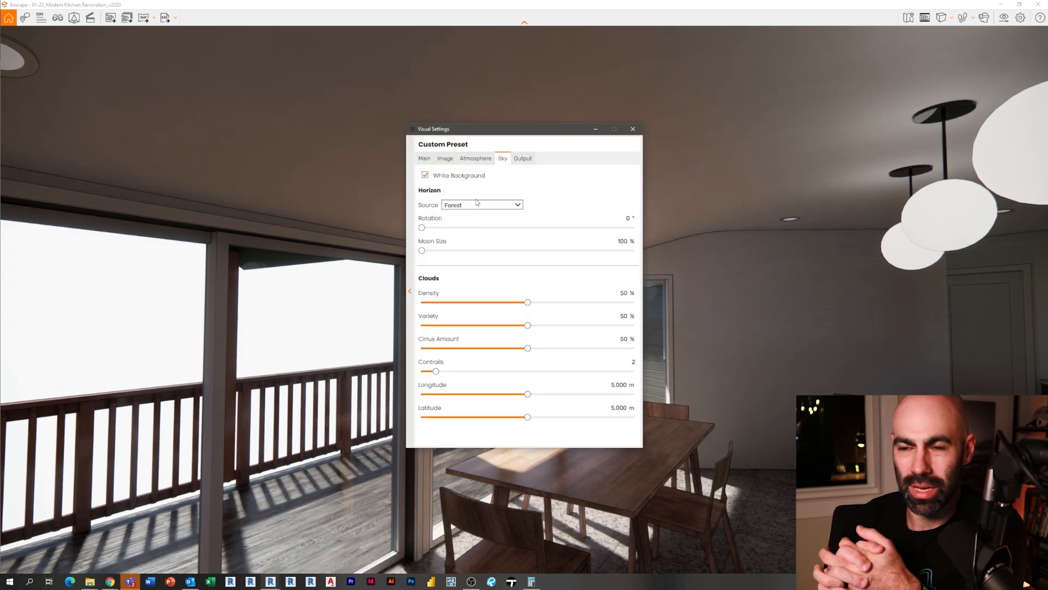
left_click(424, 174)
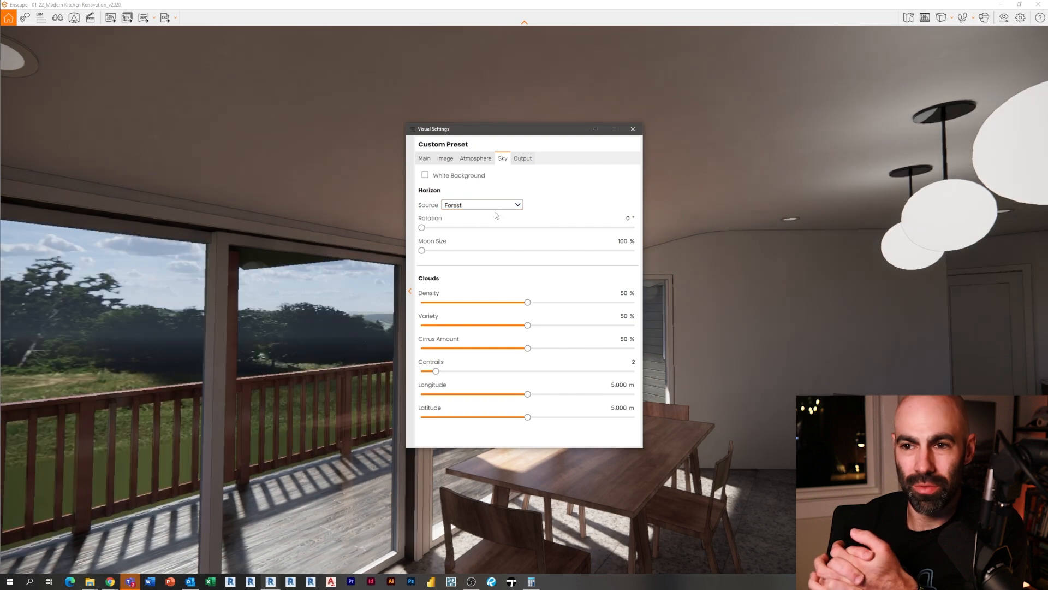
left_click(480, 205)
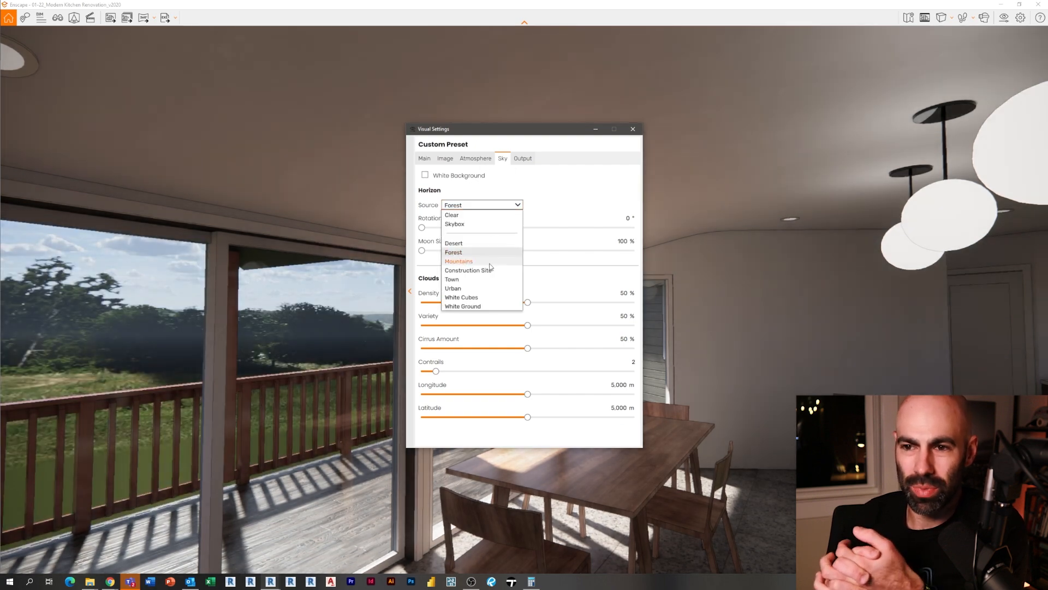
left_click(459, 261)
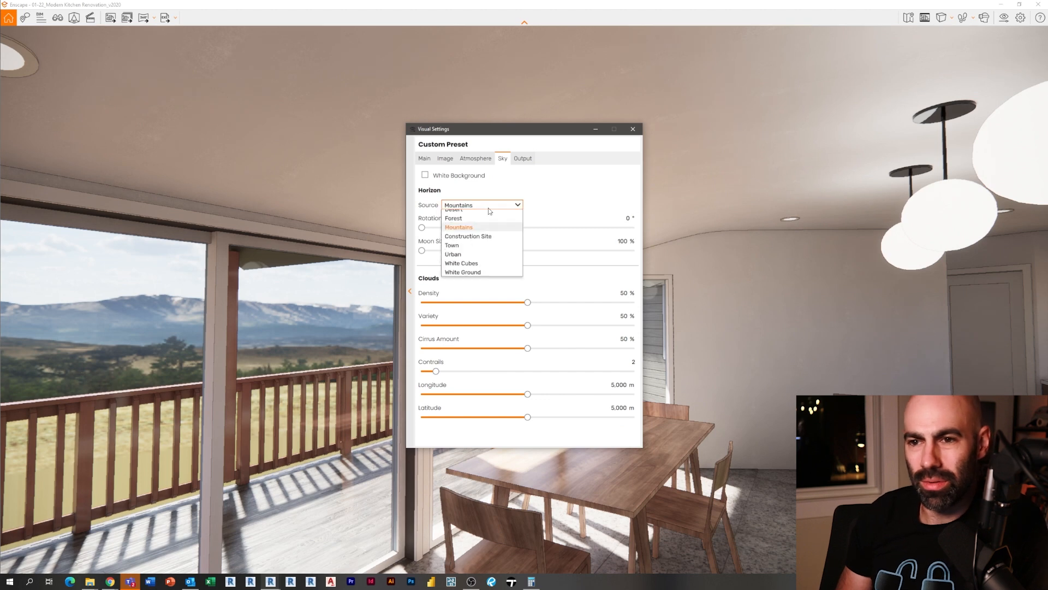
left_click(458, 227)
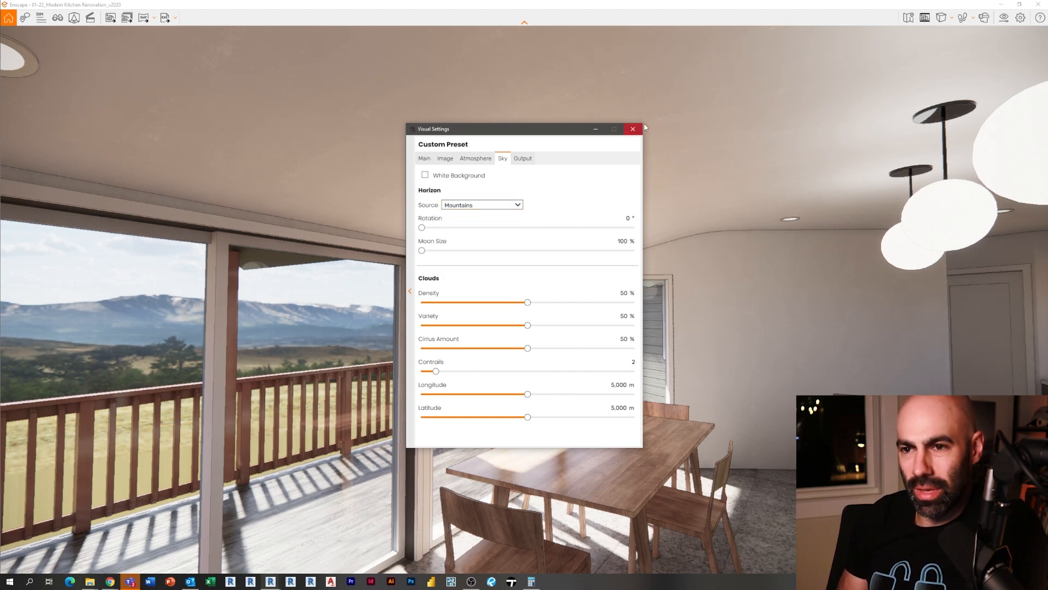
left_click(632, 129)
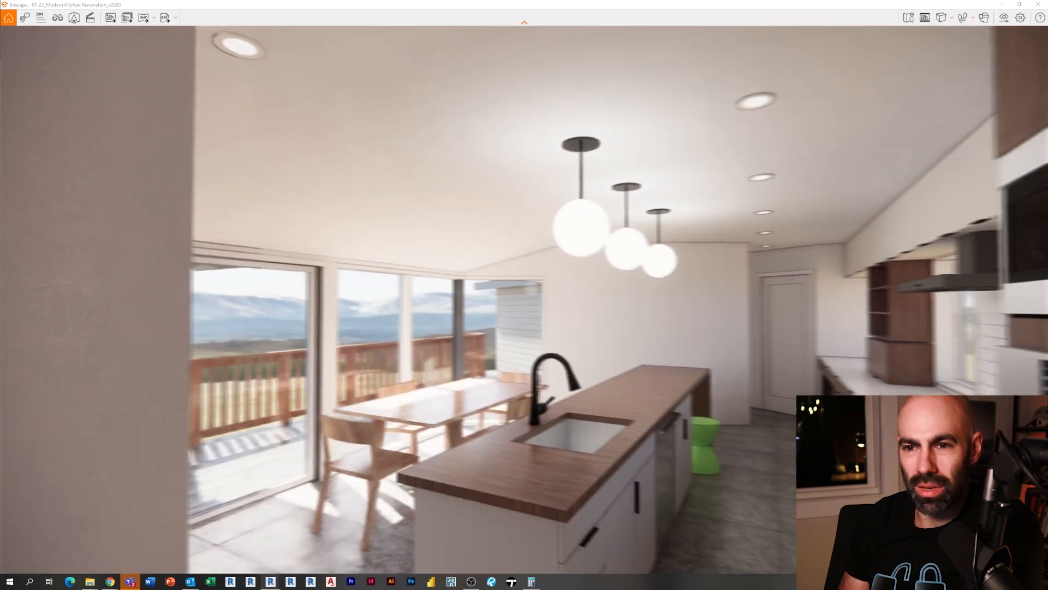
- Open the Enscape Asset Library beside the kitchen shelf view
left_click(74, 17)
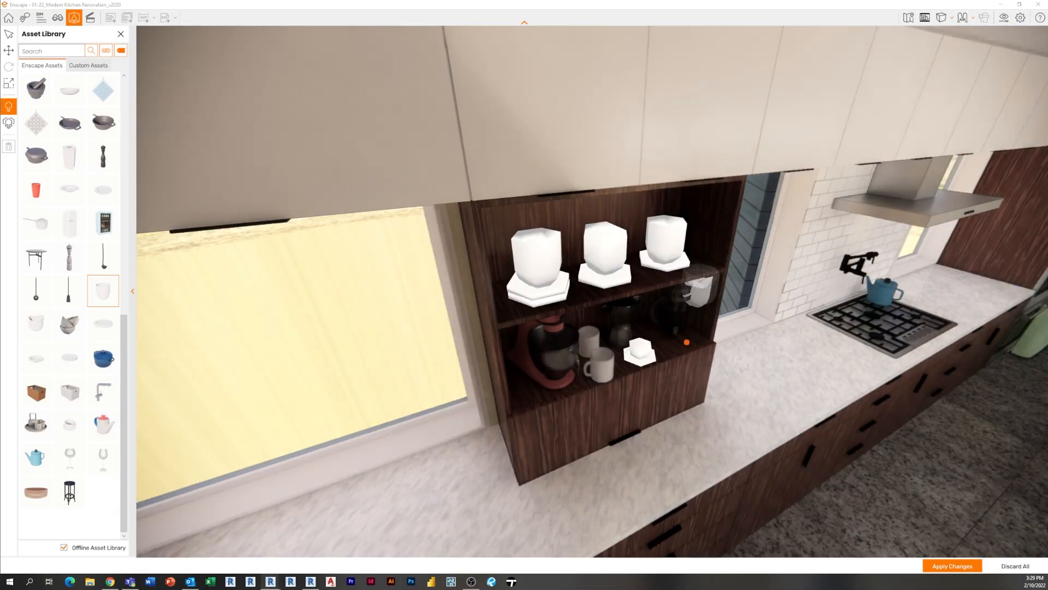